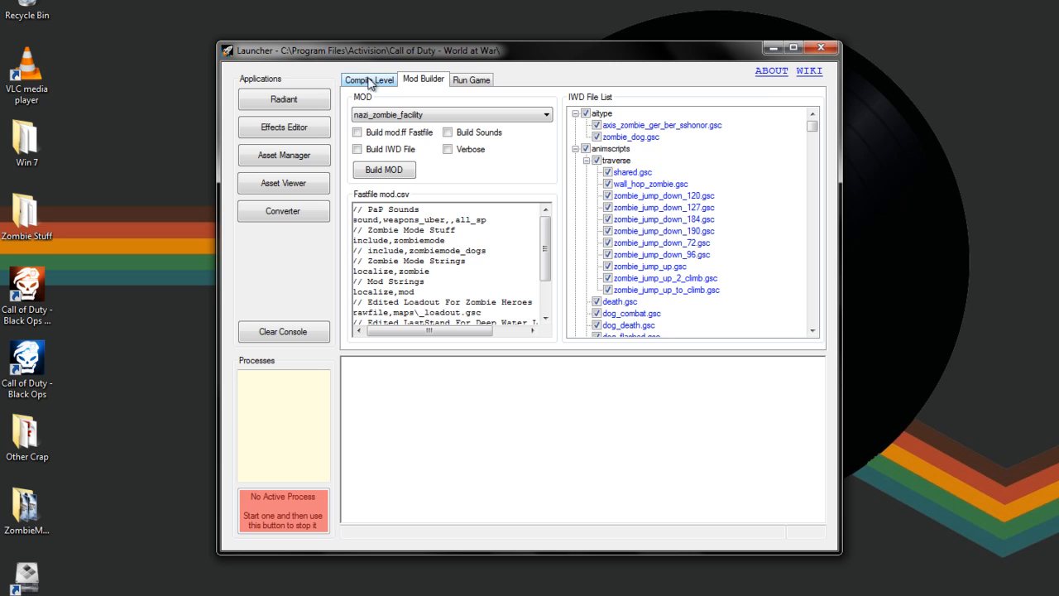
mouse_move(390, 91)
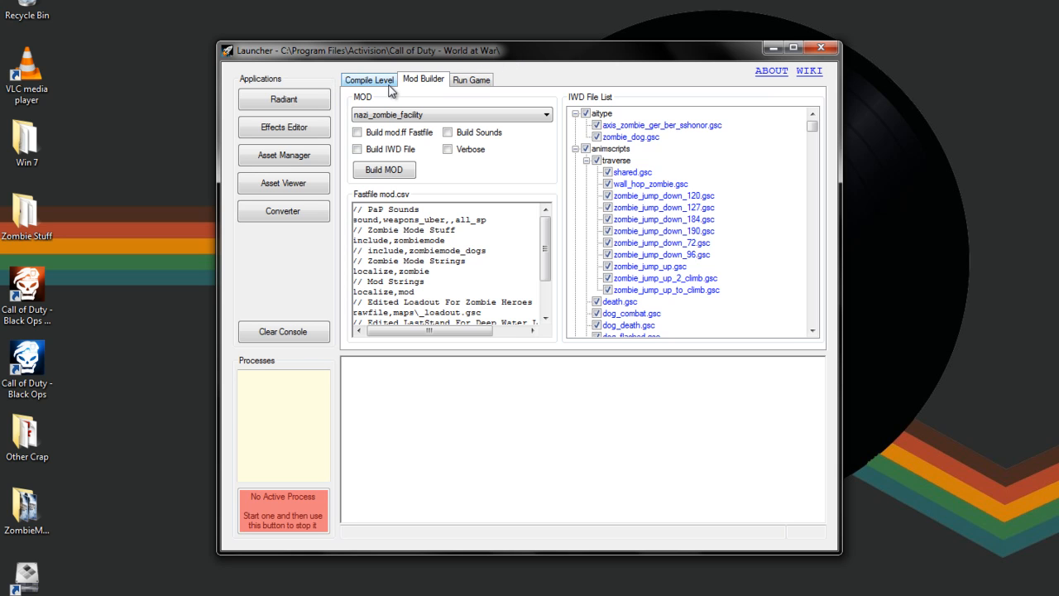
Select nazi_zombie_facility in the Compile Level map list
click(368, 80)
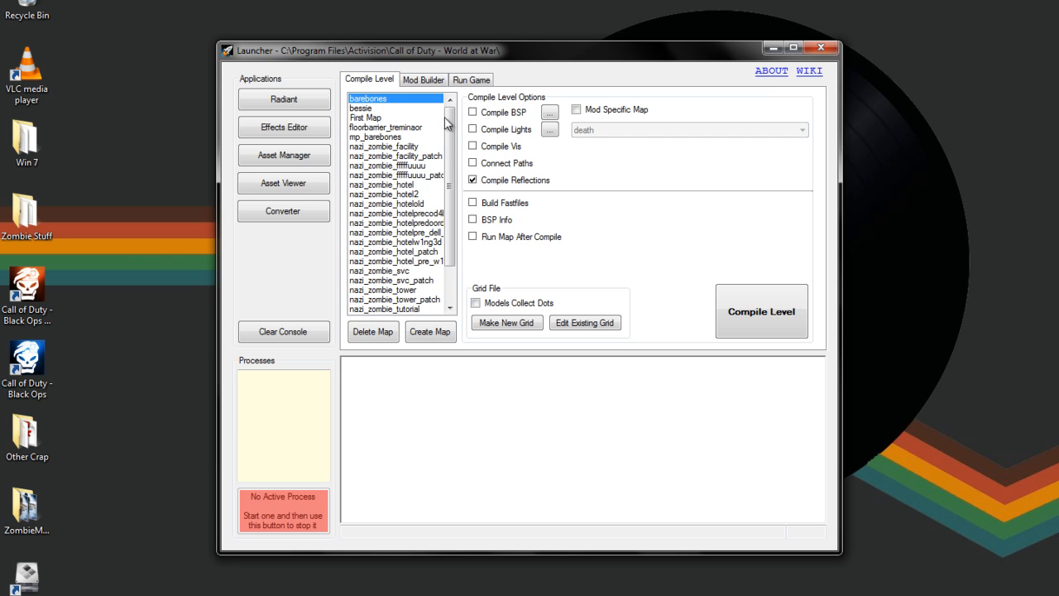
click(395, 155)
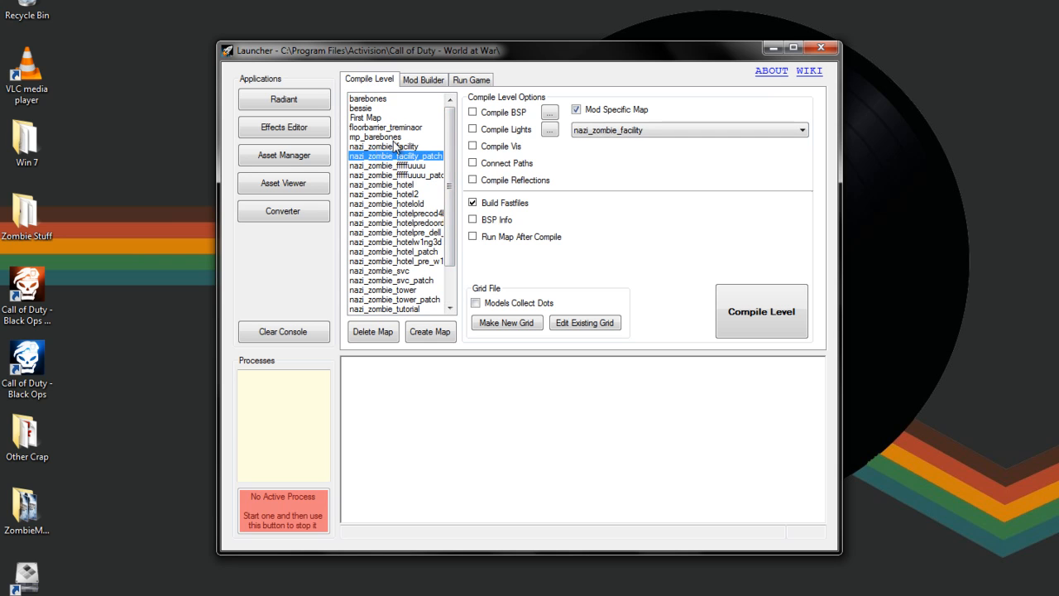
click(384, 146)
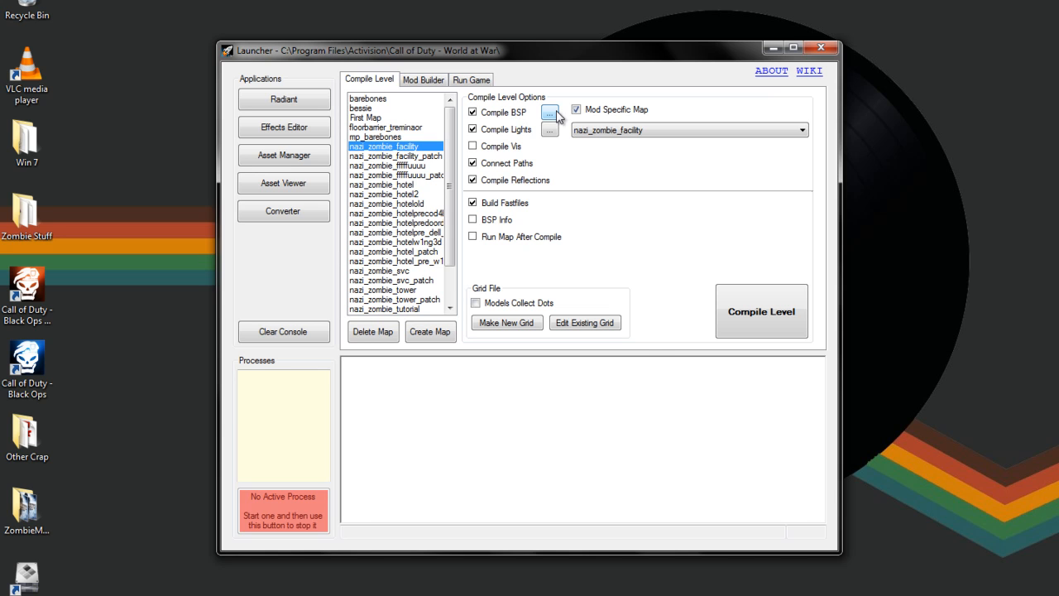
click(550, 112)
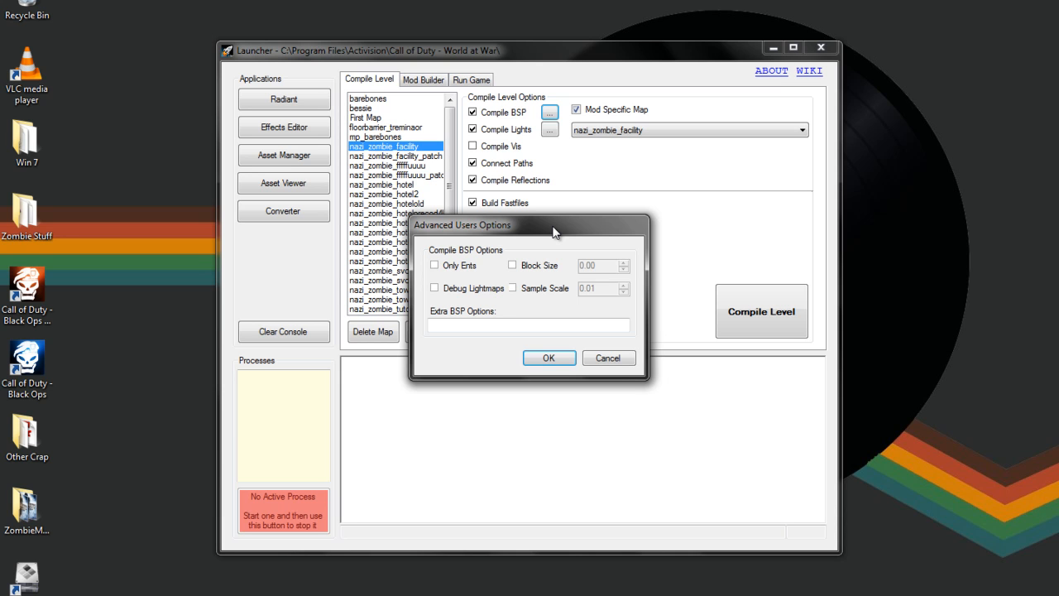
mouse_move(472, 301)
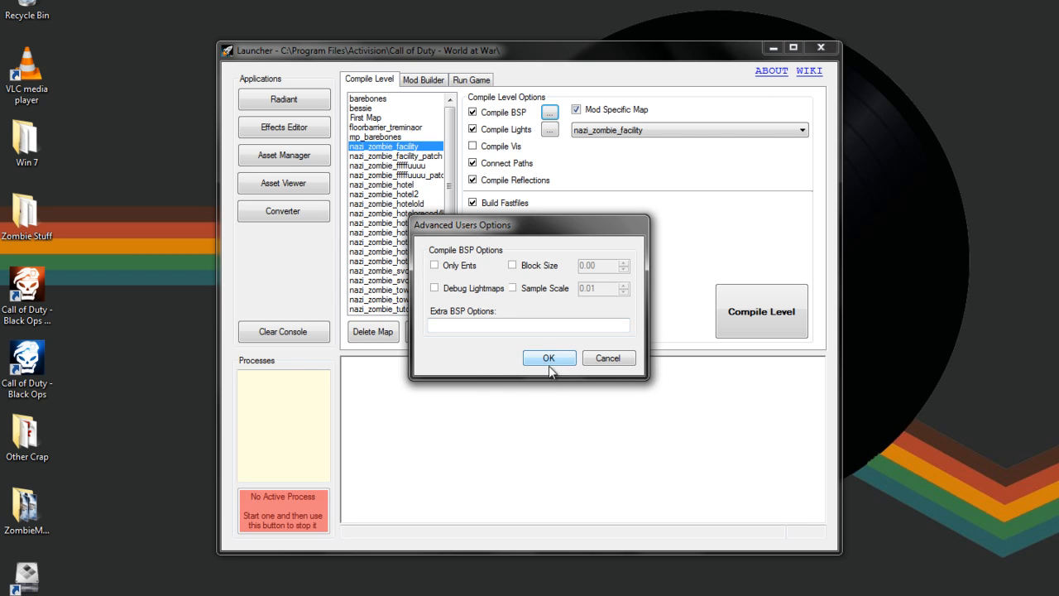
click(550, 357)
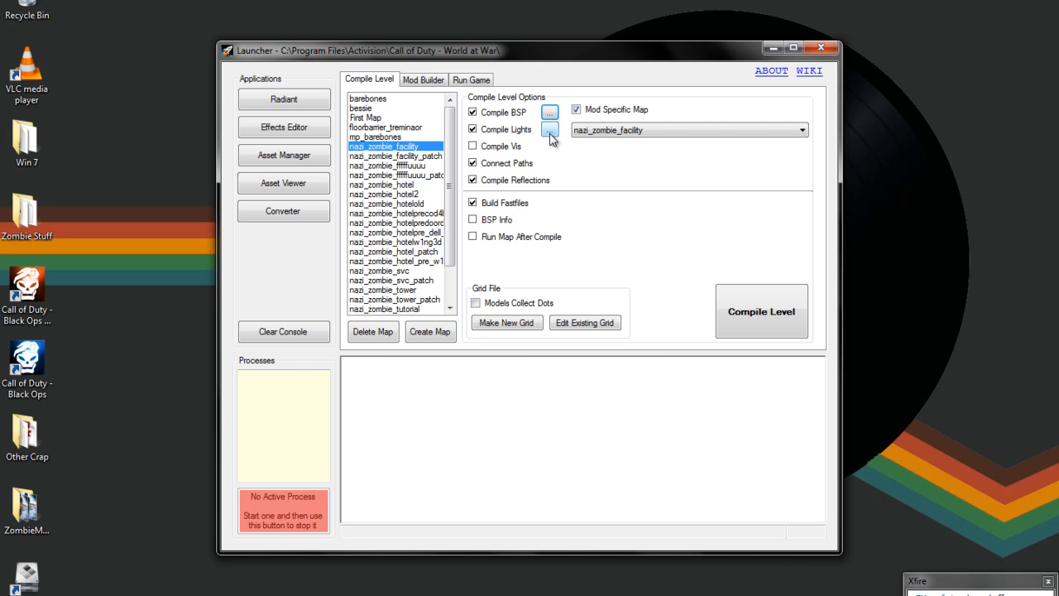
click(549, 129)
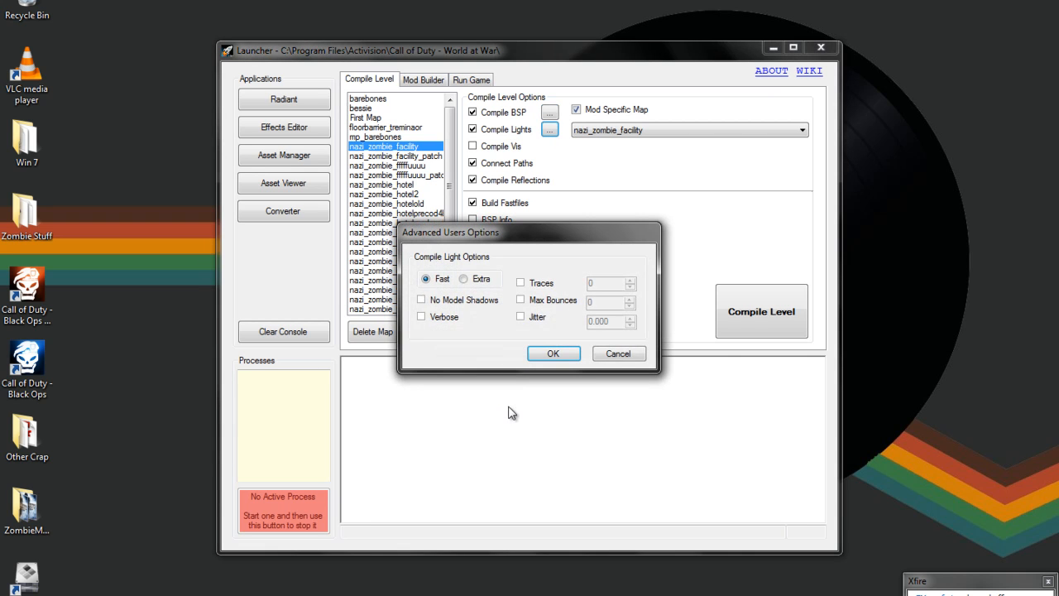
mouse_move(467, 297)
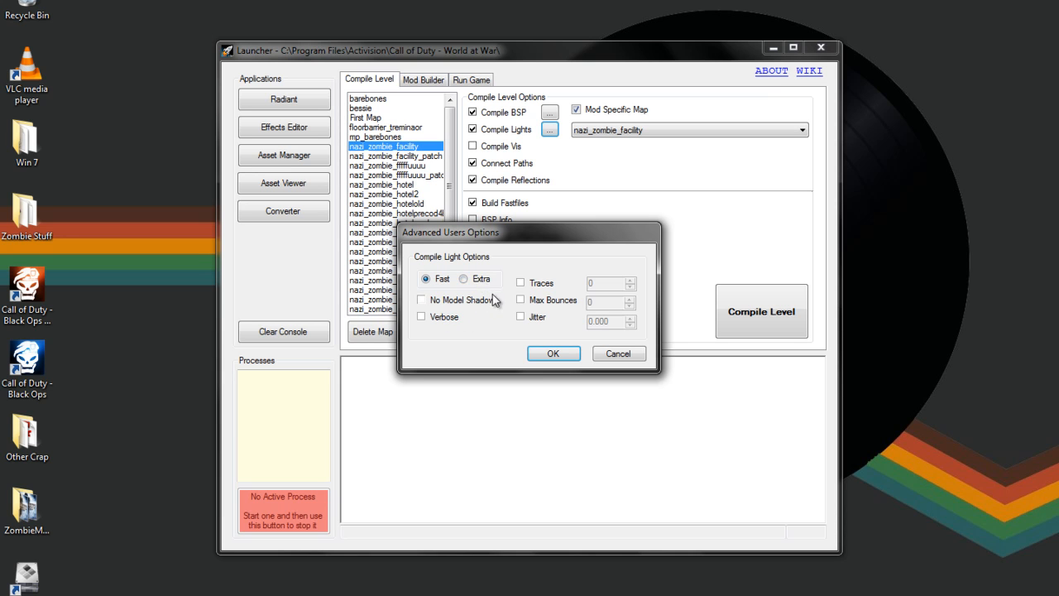
click(465, 278)
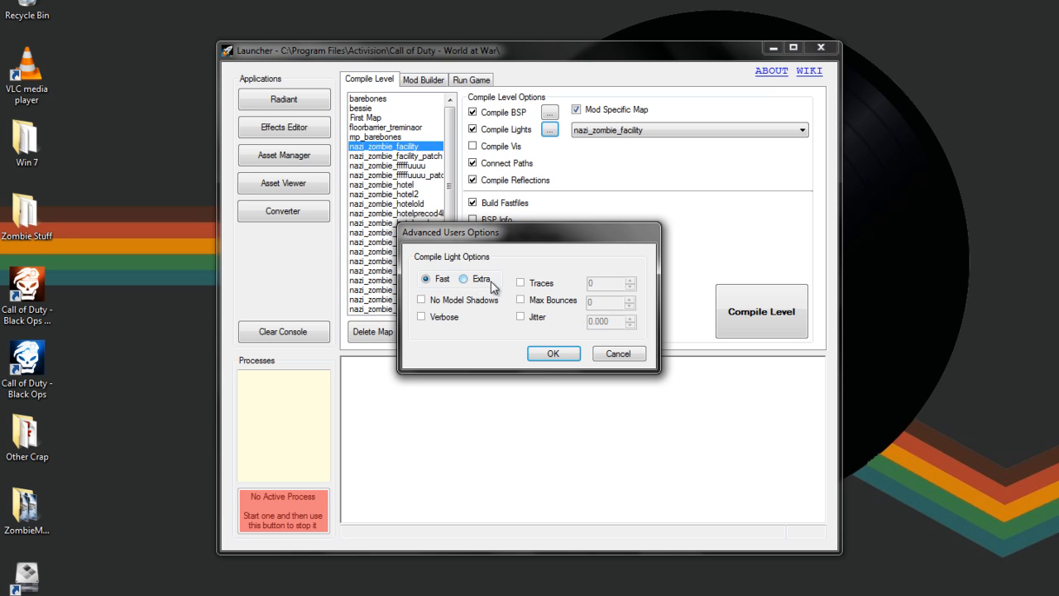
click(425, 278)
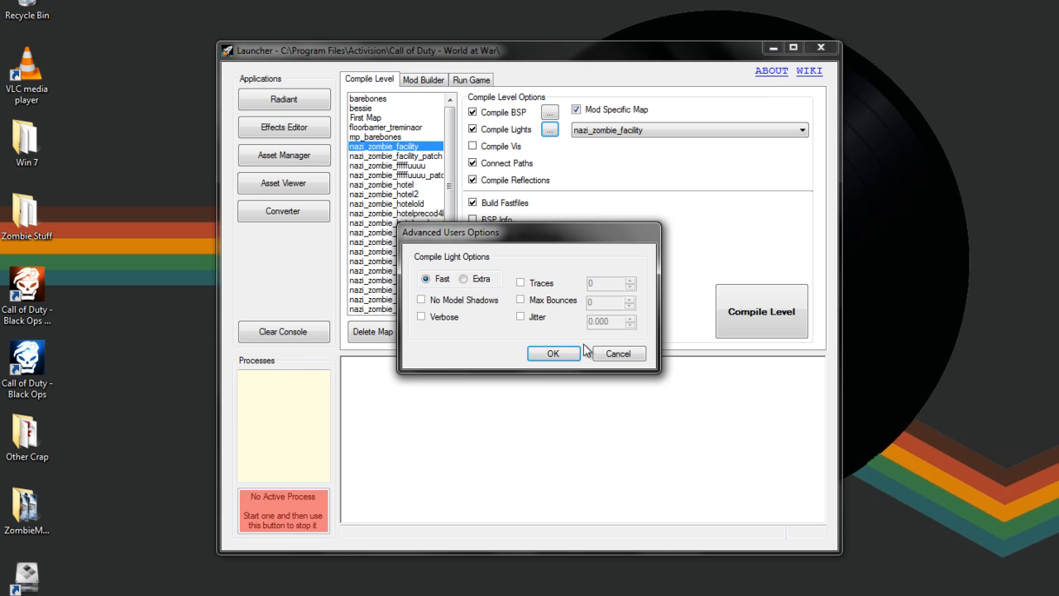
click(553, 354)
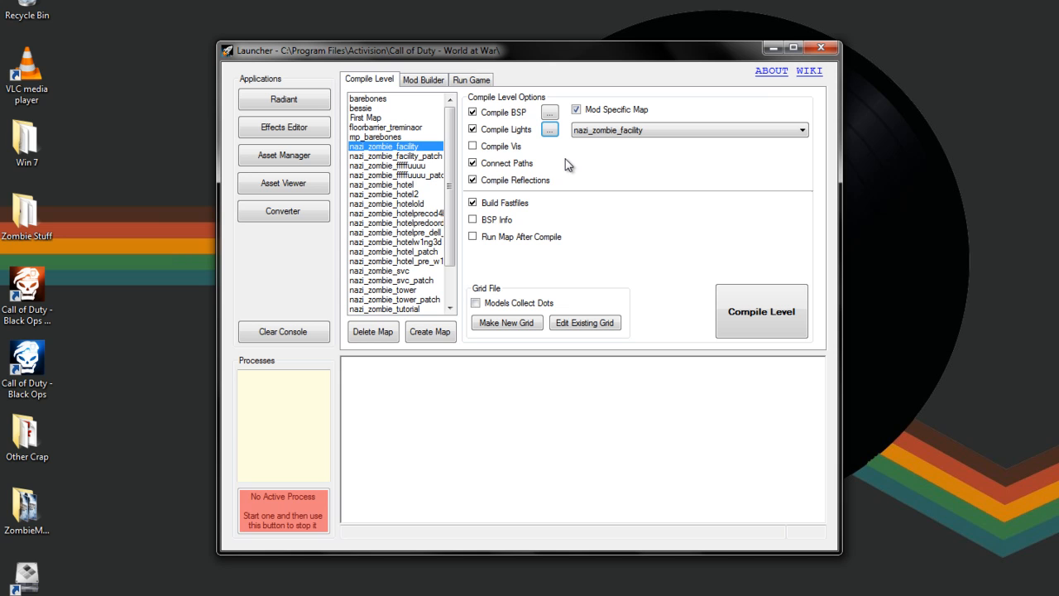
mouse_move(518, 169)
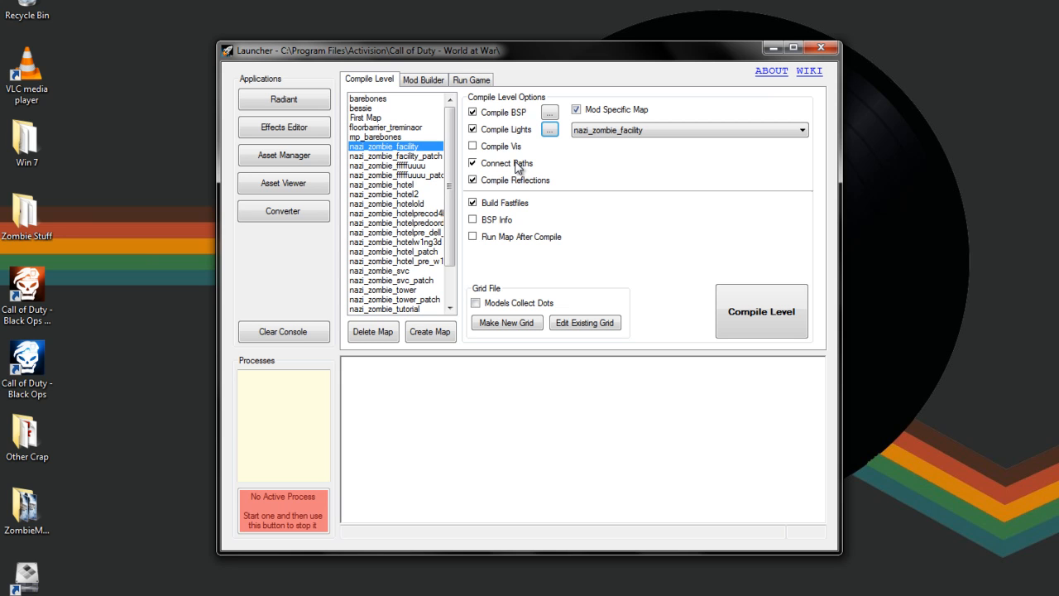
click(473, 164)
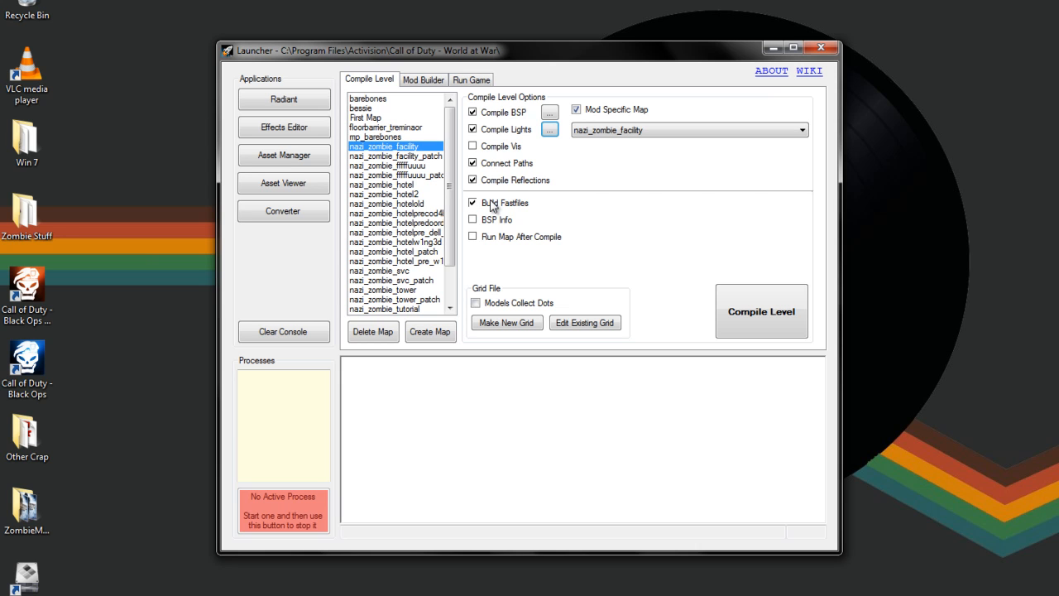
mouse_move(528, 190)
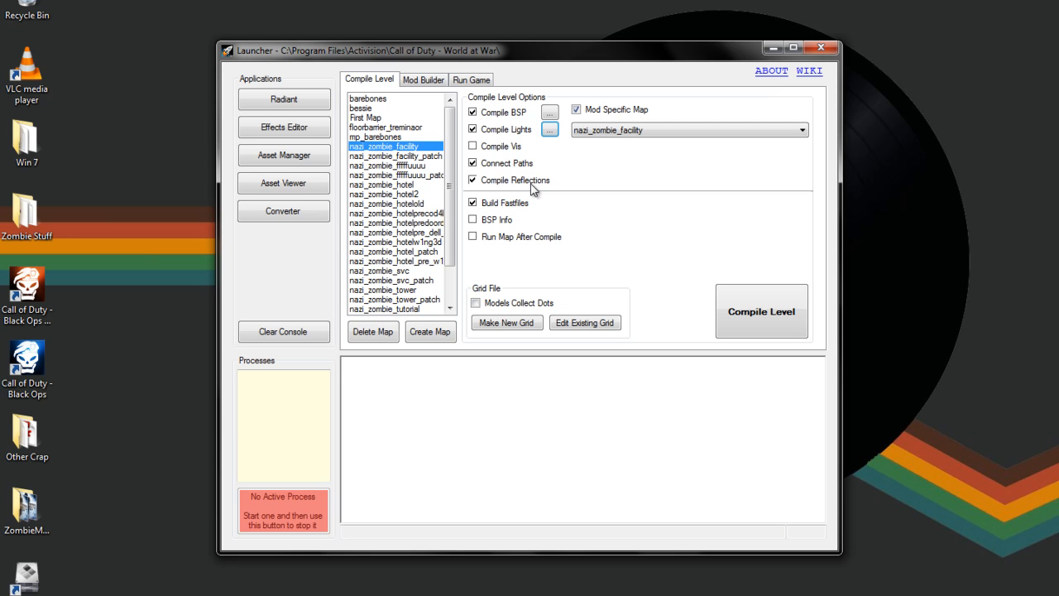
mouse_move(527, 182)
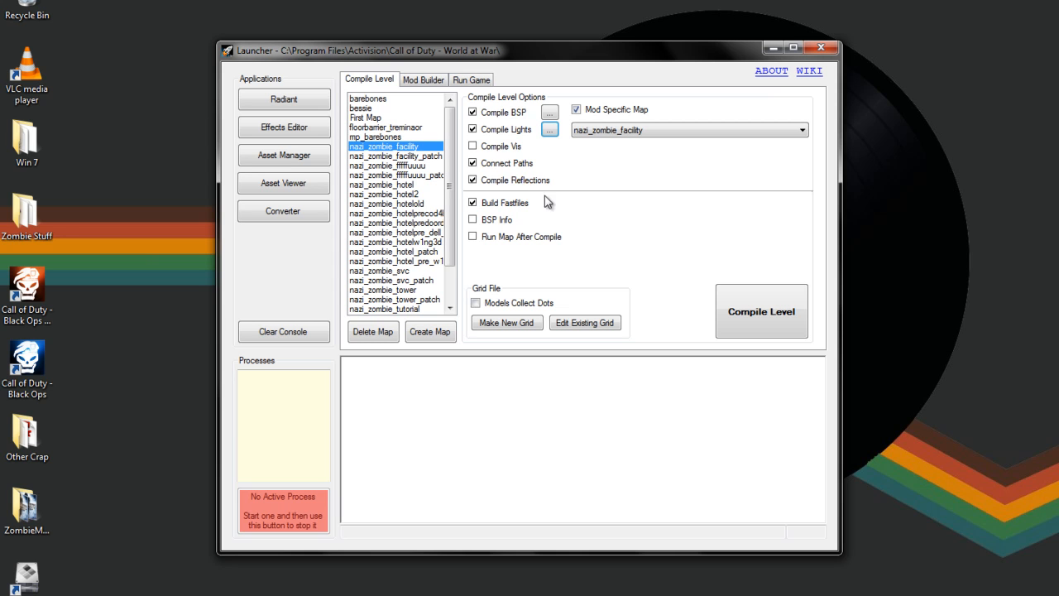
mouse_move(523, 209)
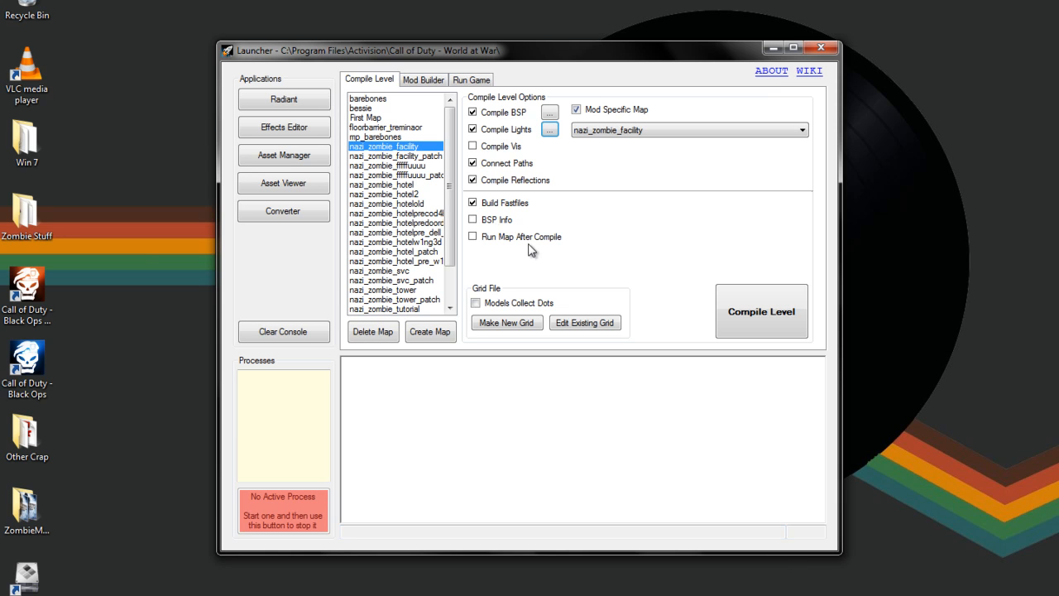
mouse_move(549, 240)
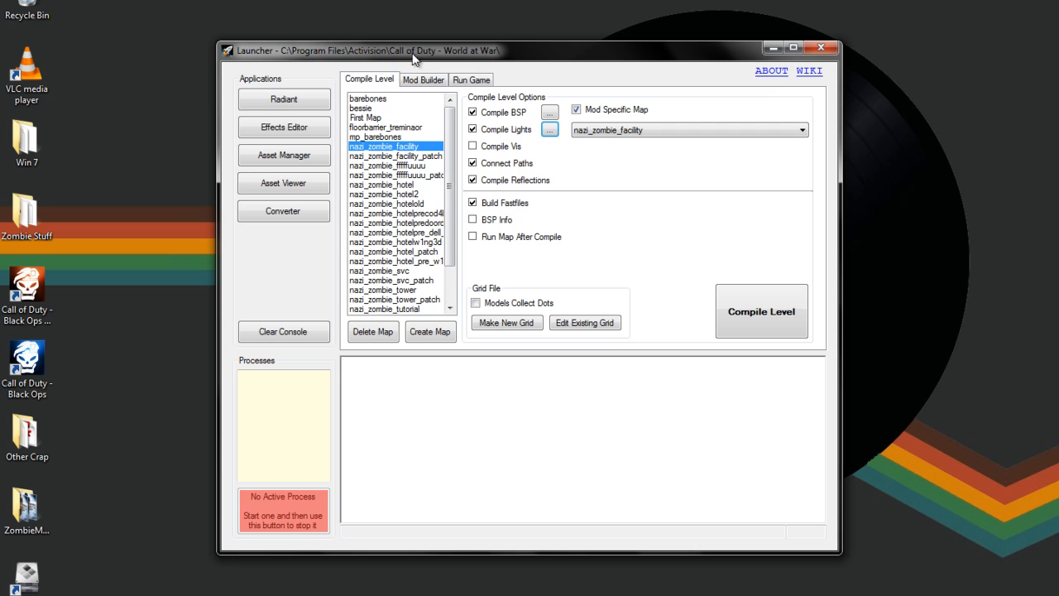
mouse_move(372, 188)
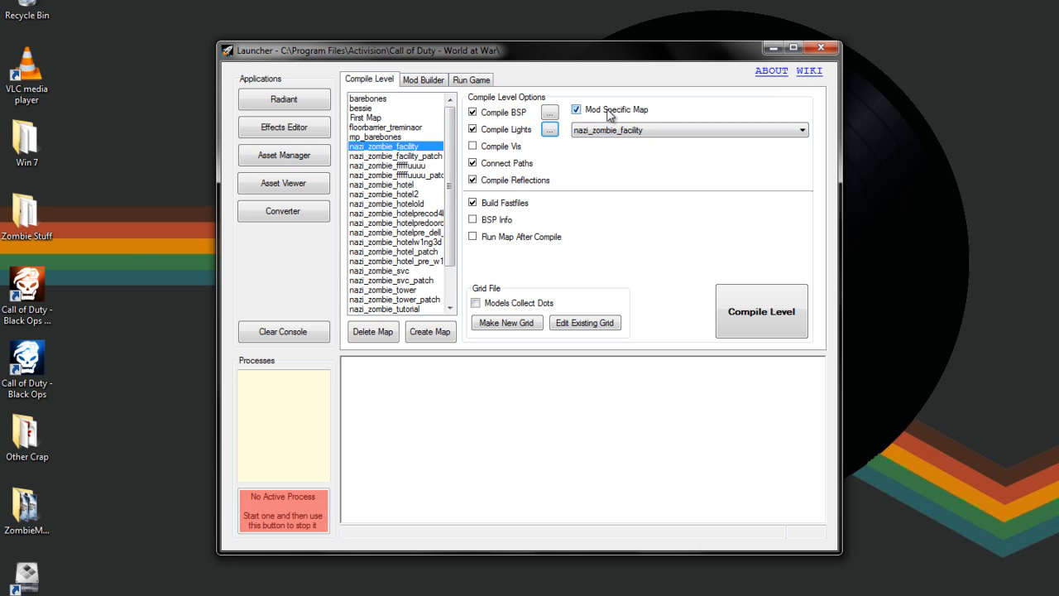
click(576, 110)
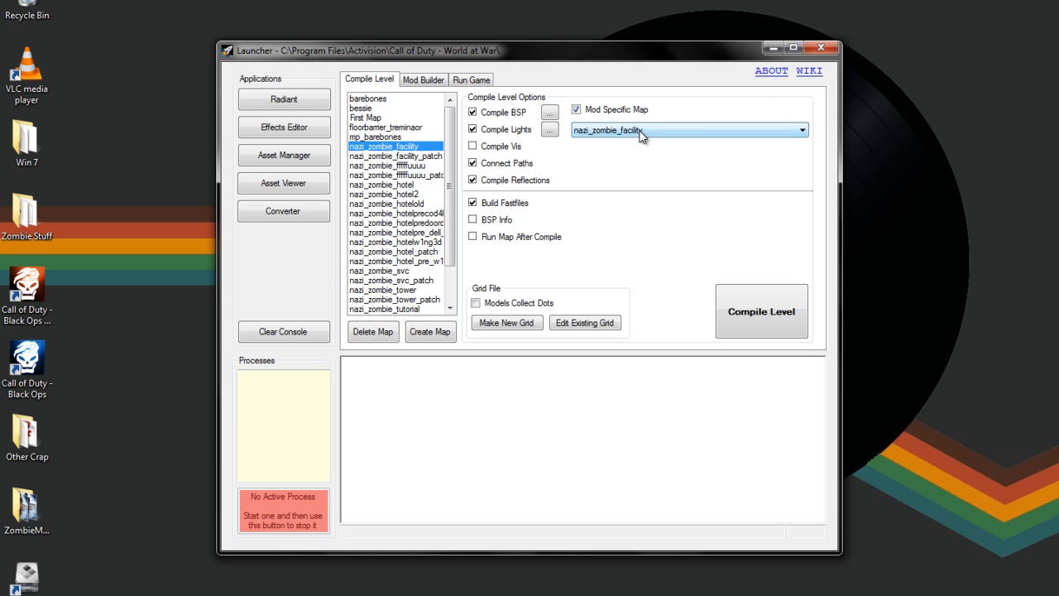
click(801, 129)
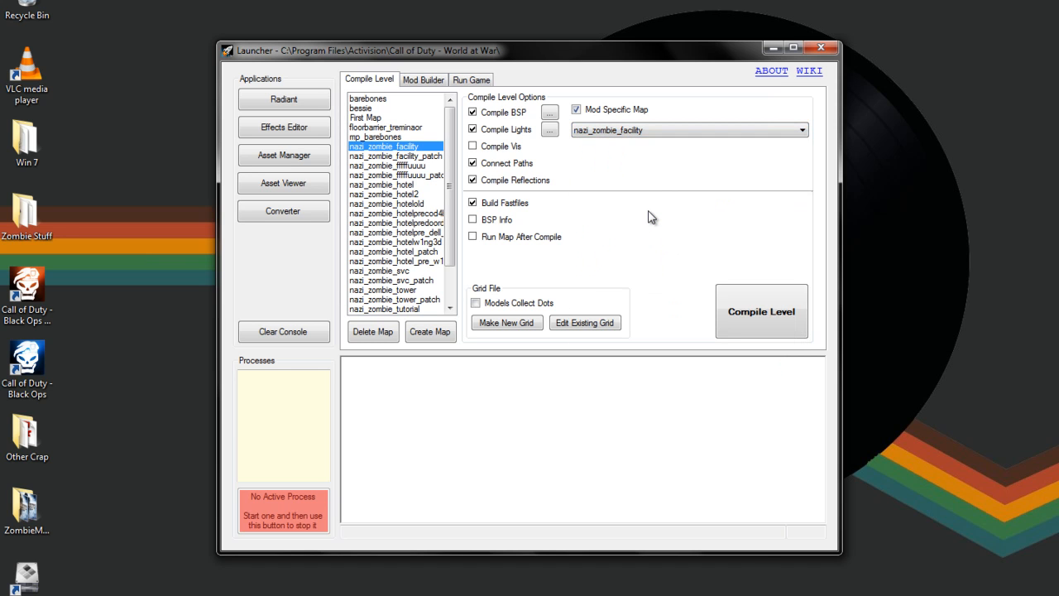
mouse_move(617, 139)
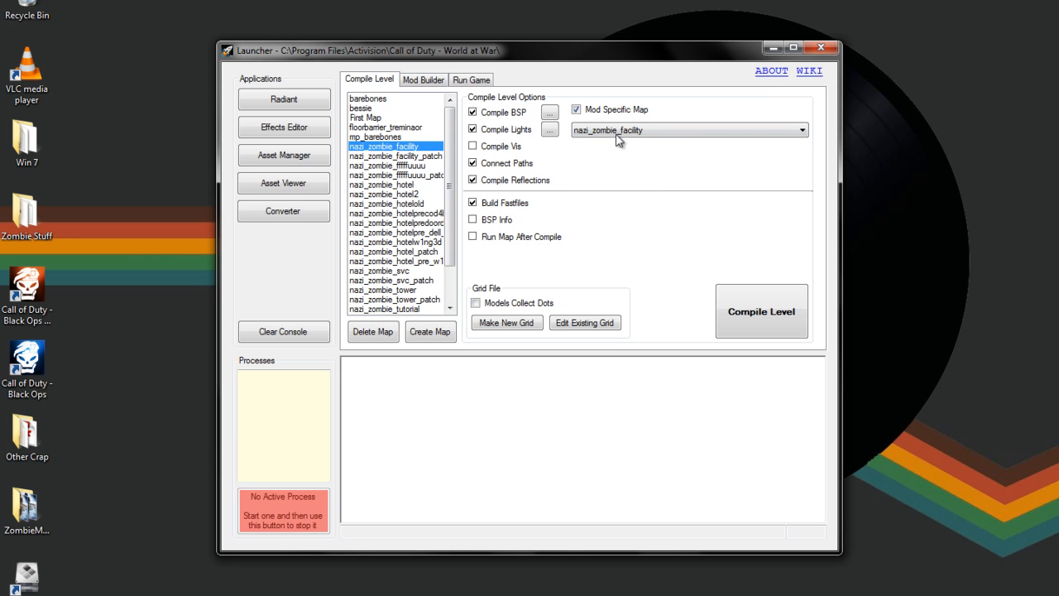
mouse_move(718, 155)
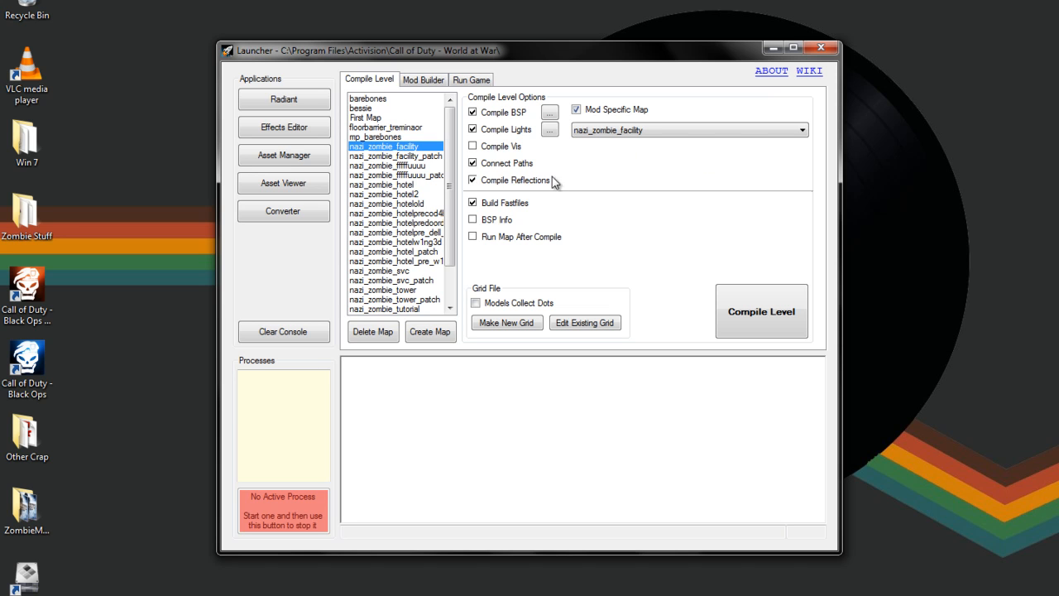
click(801, 129)
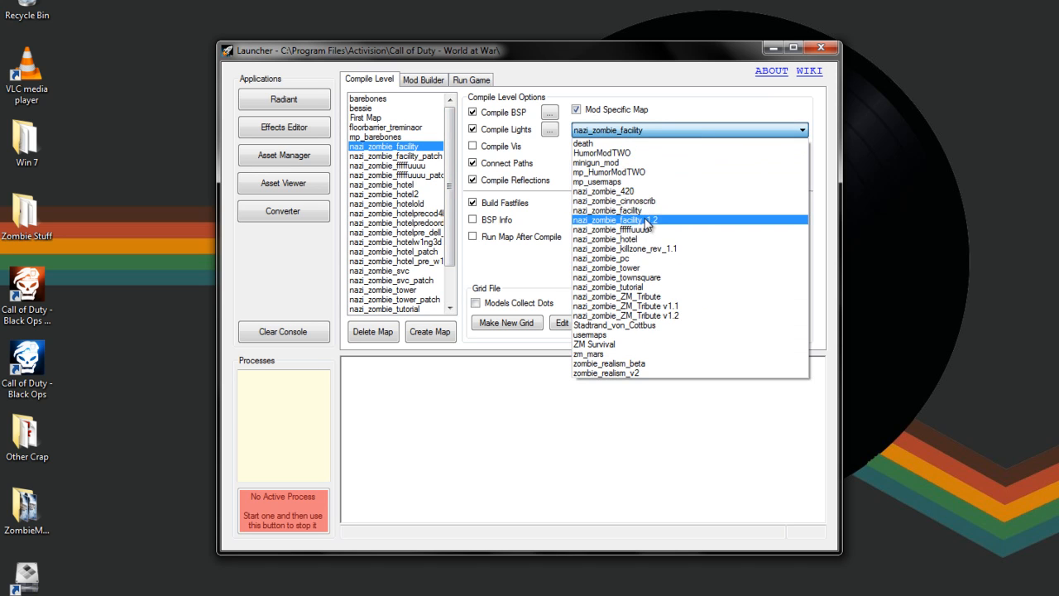
click(605, 208)
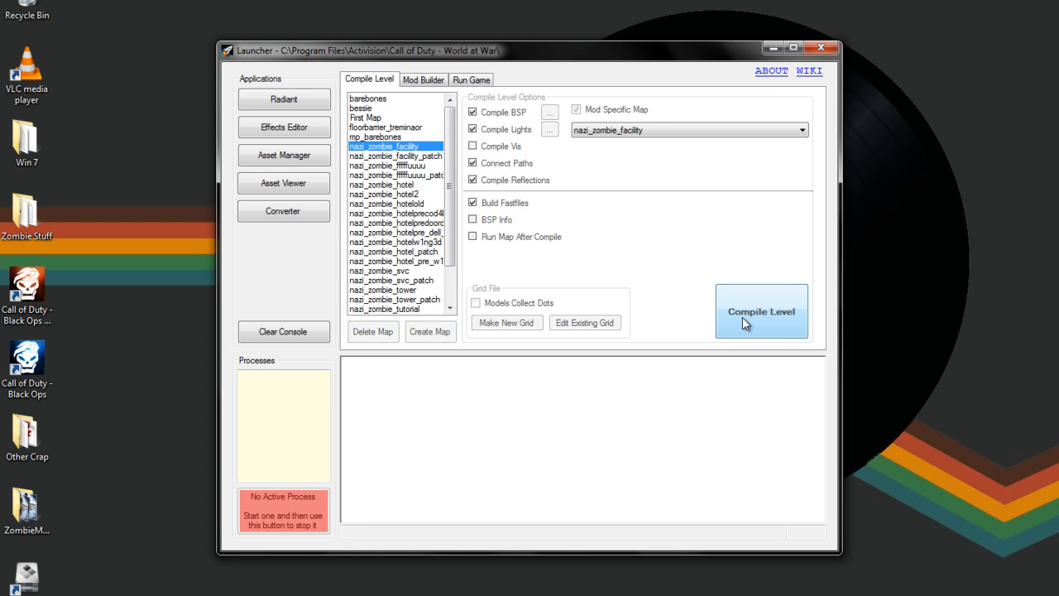
Start compiling nazi_zombie_facility and let the cod2rad lighting stage run
click(761, 311)
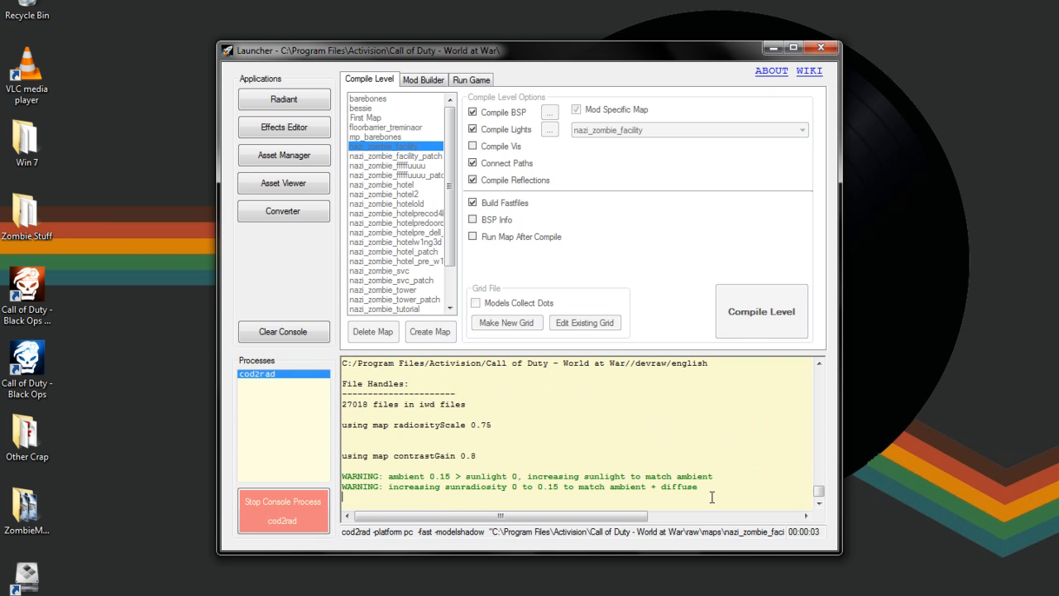
mouse_move(629, 450)
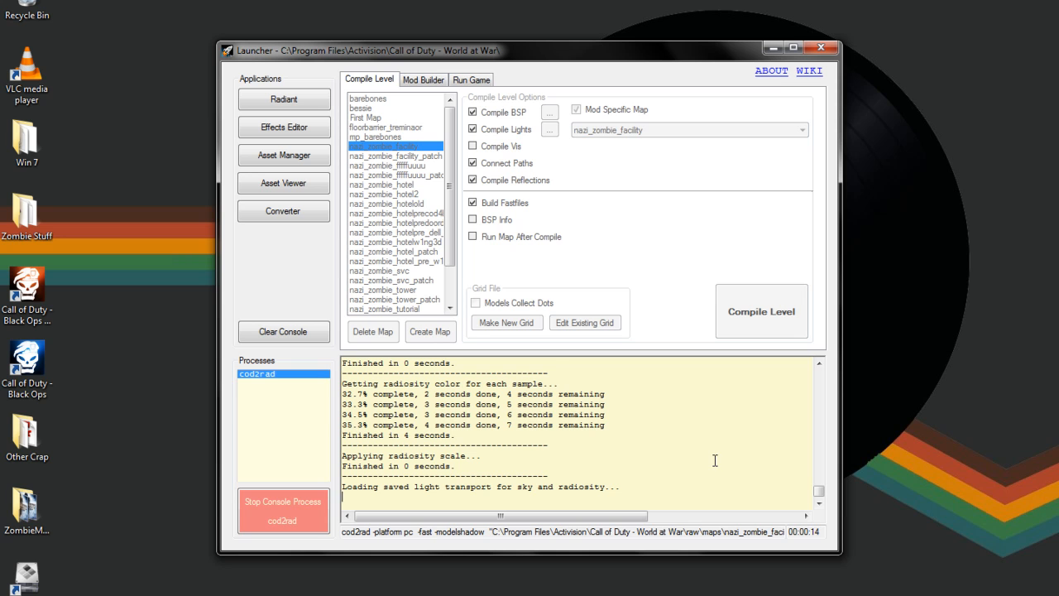
mouse_move(622, 457)
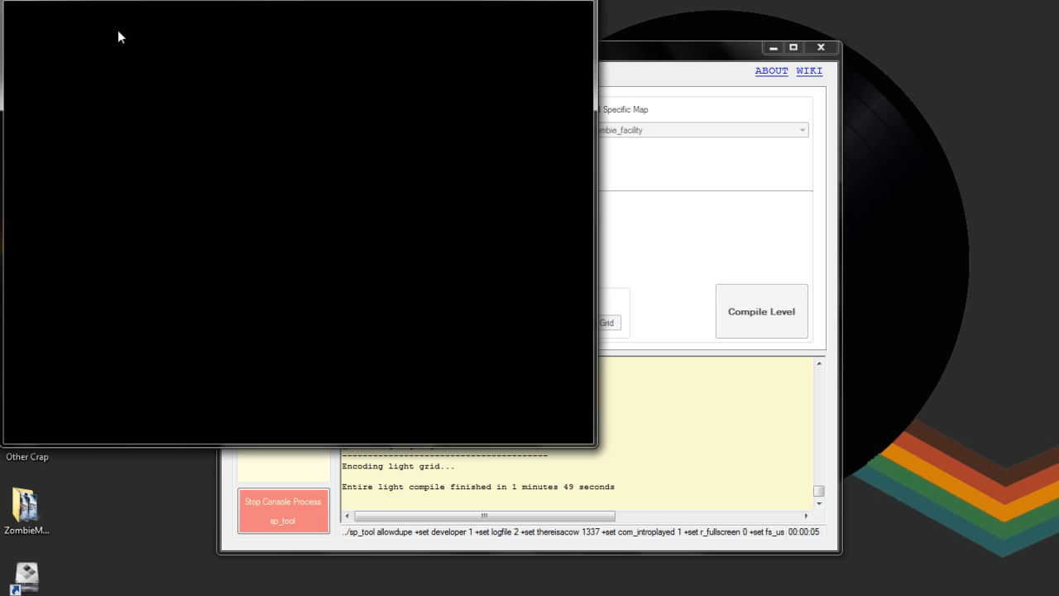
mouse_move(174, 50)
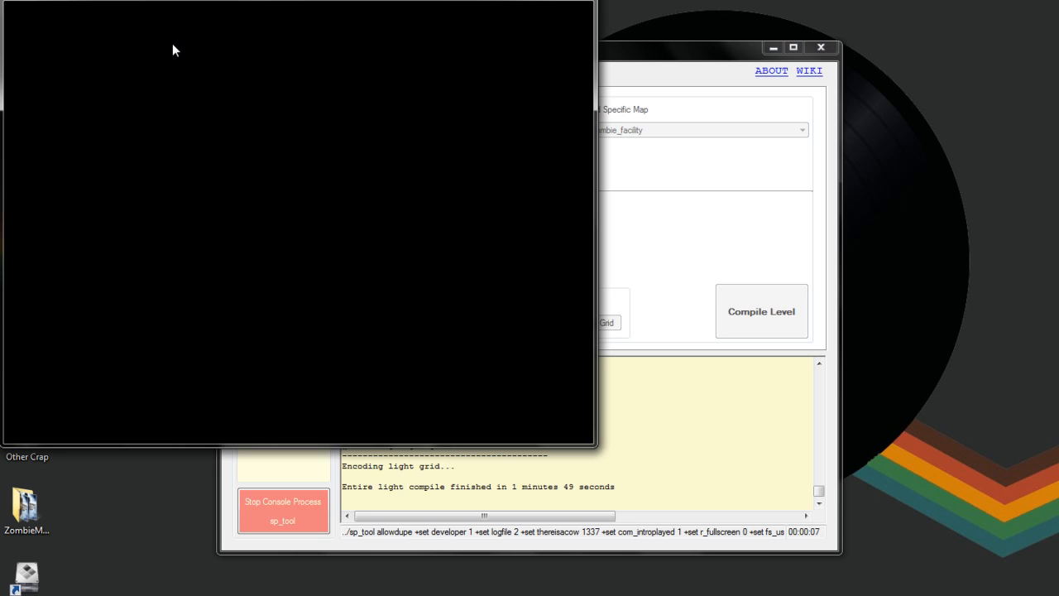
mouse_move(304, 176)
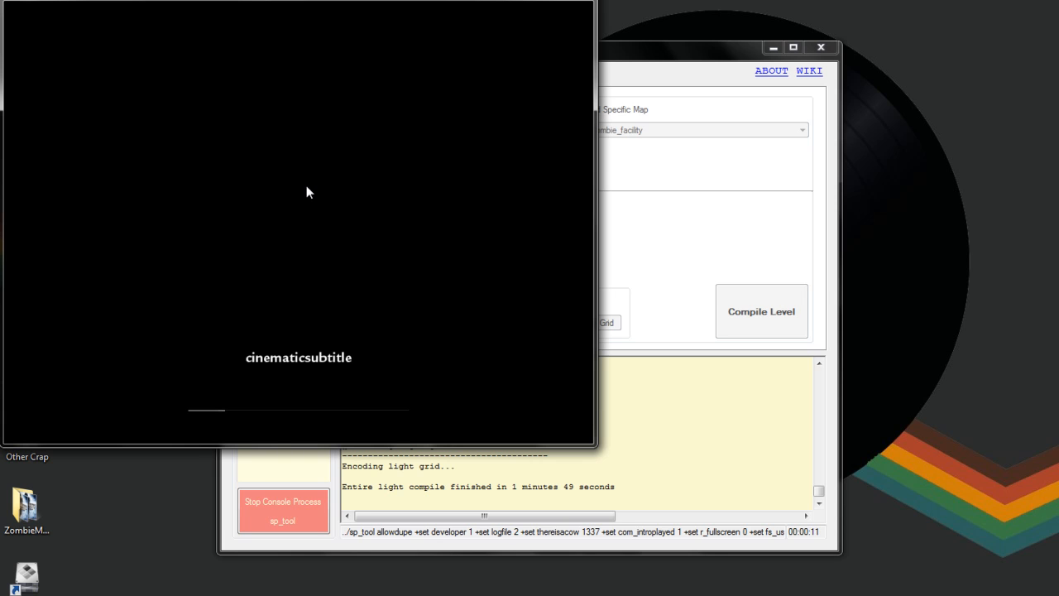
mouse_move(507, 384)
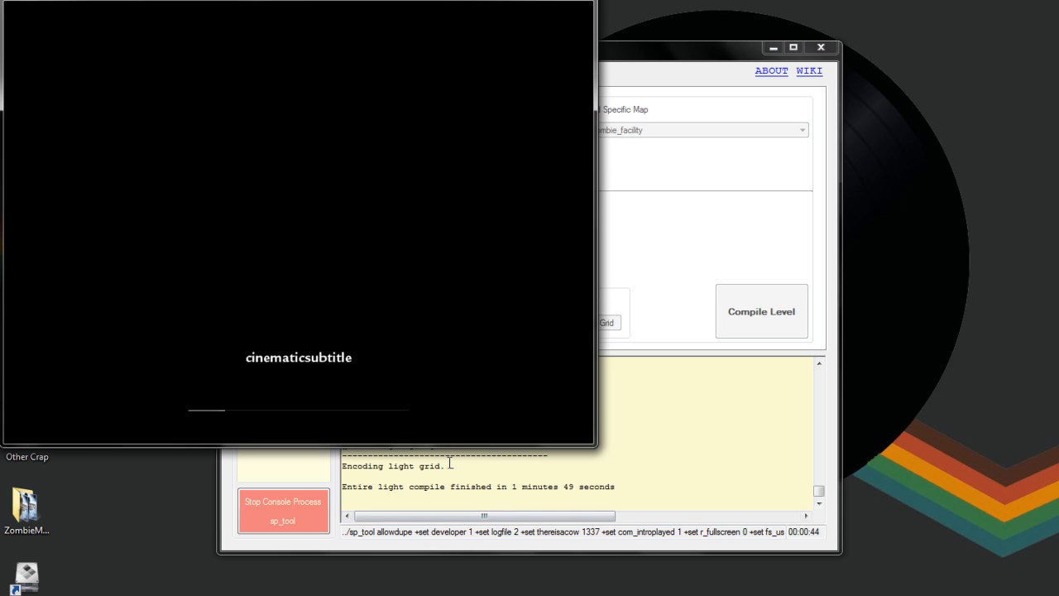
mouse_move(214, 405)
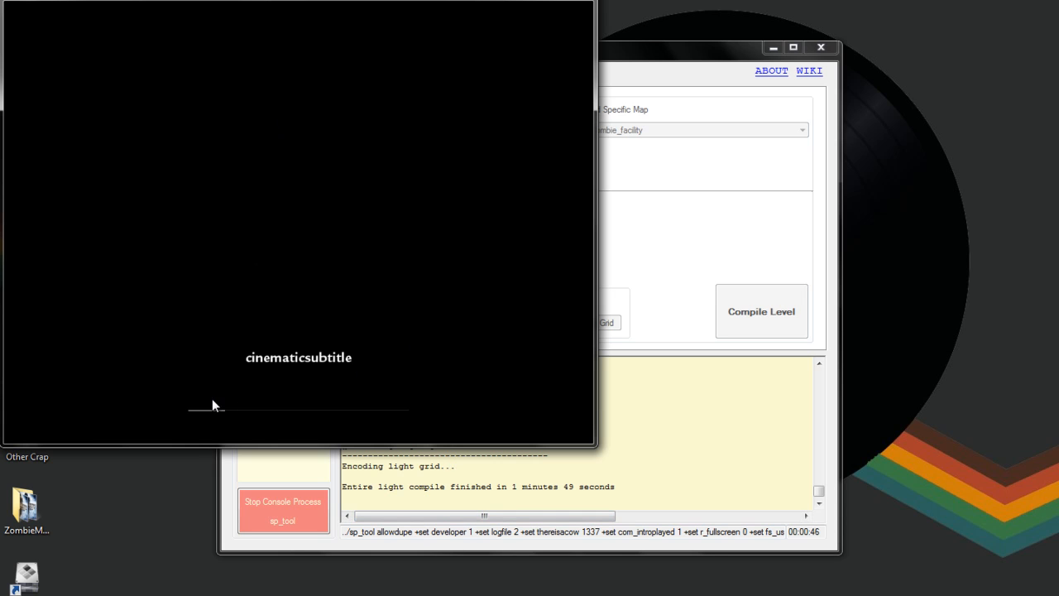
mouse_move(190, 507)
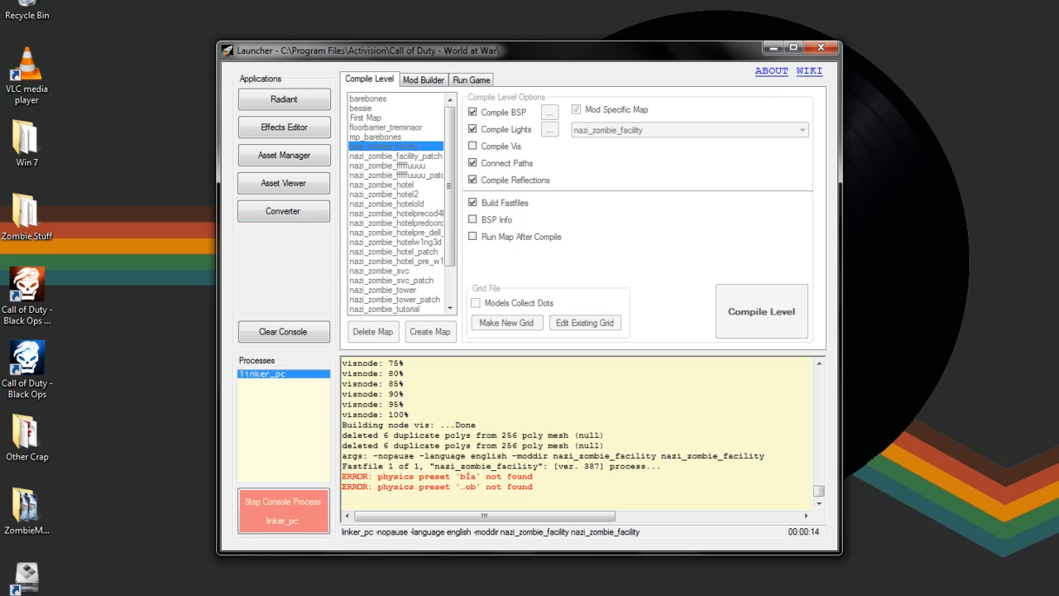
Switch to Mod Builder for nazi_zombie_facility while linker_pc copies the fastfile
click(424, 80)
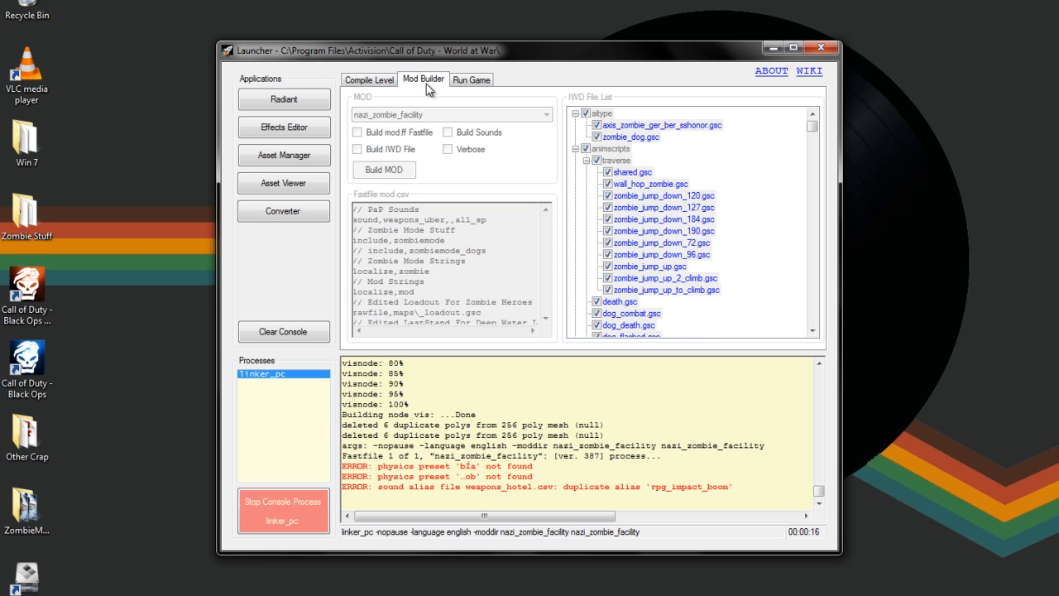
mouse_move(465, 297)
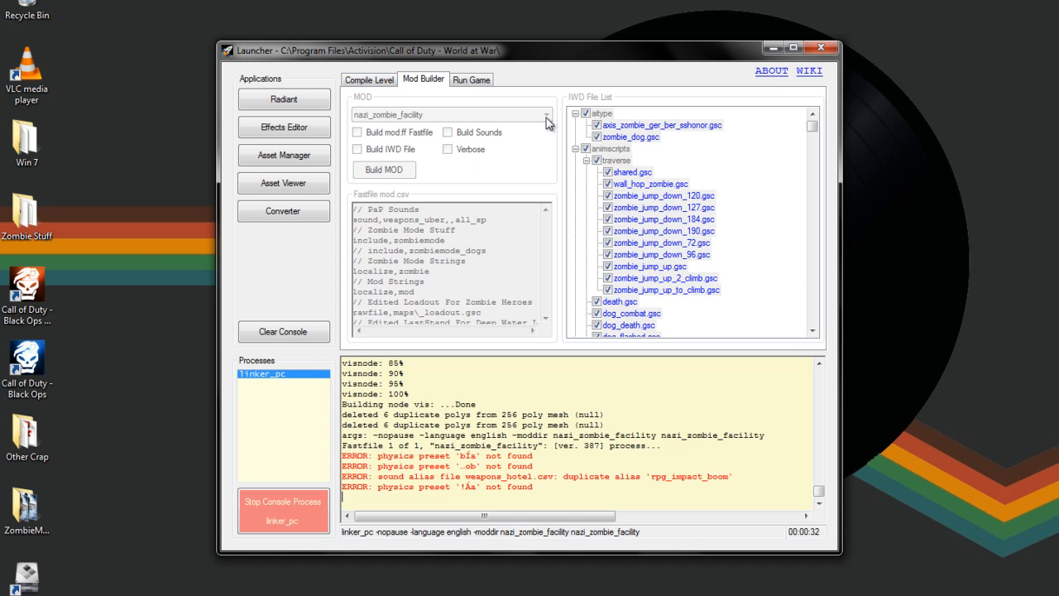
mouse_move(461, 152)
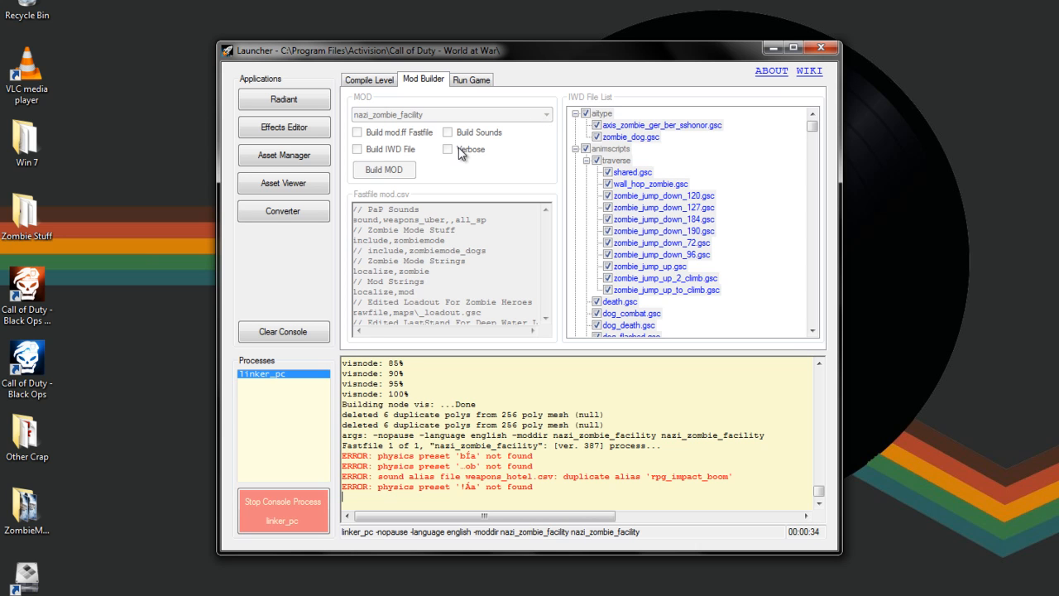
mouse_move(418, 141)
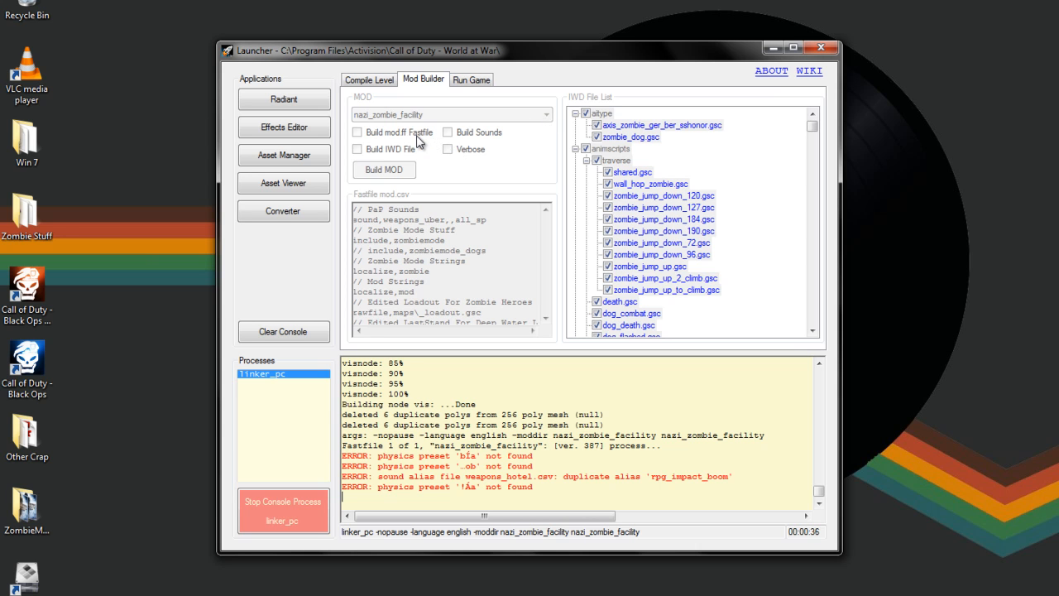
mouse_move(406, 168)
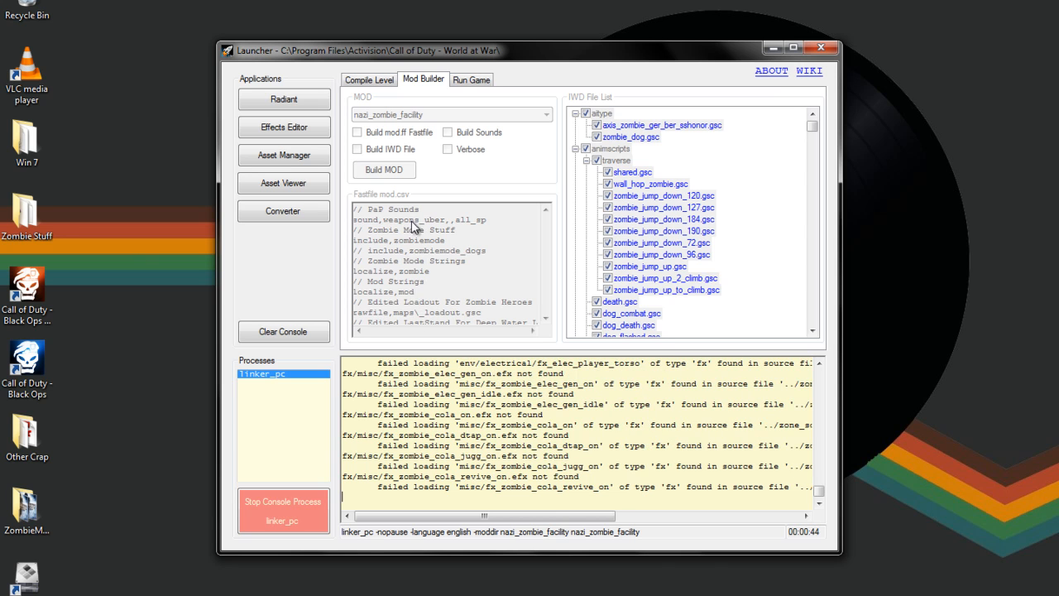
mouse_move(430, 230)
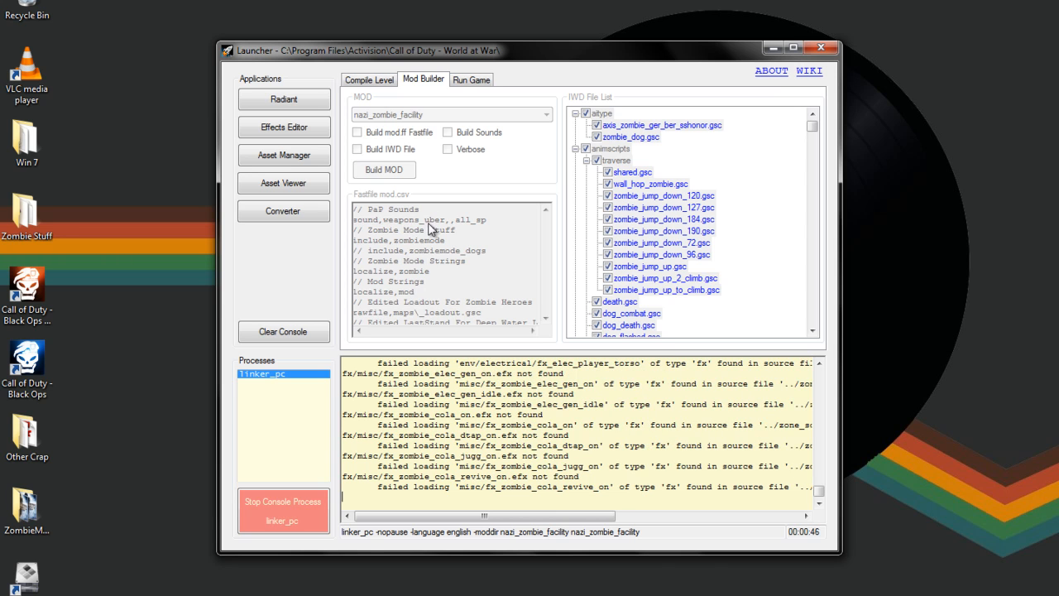
mouse_move(422, 325)
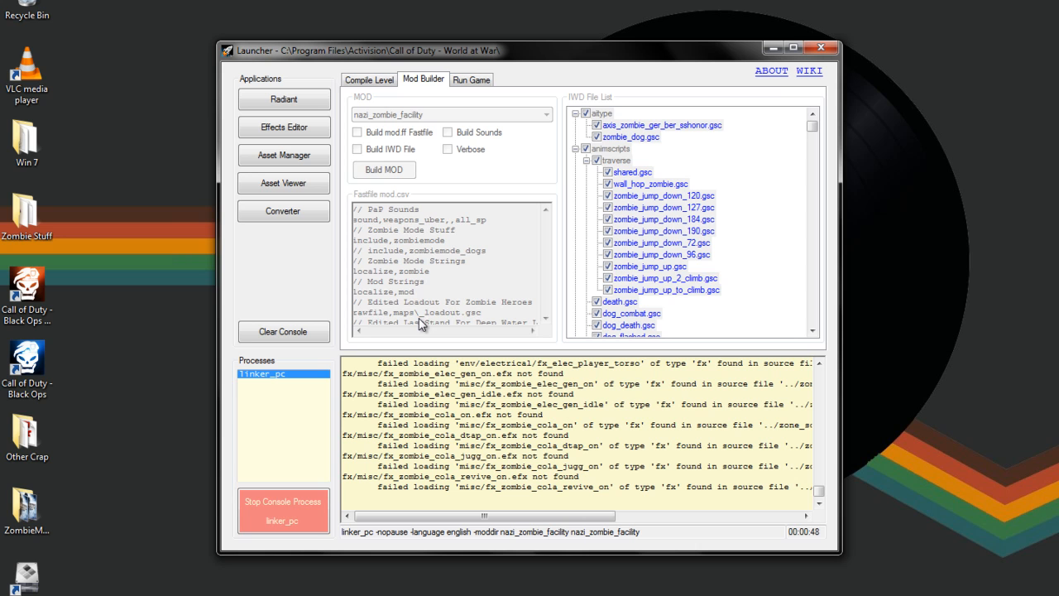
mouse_move(388, 156)
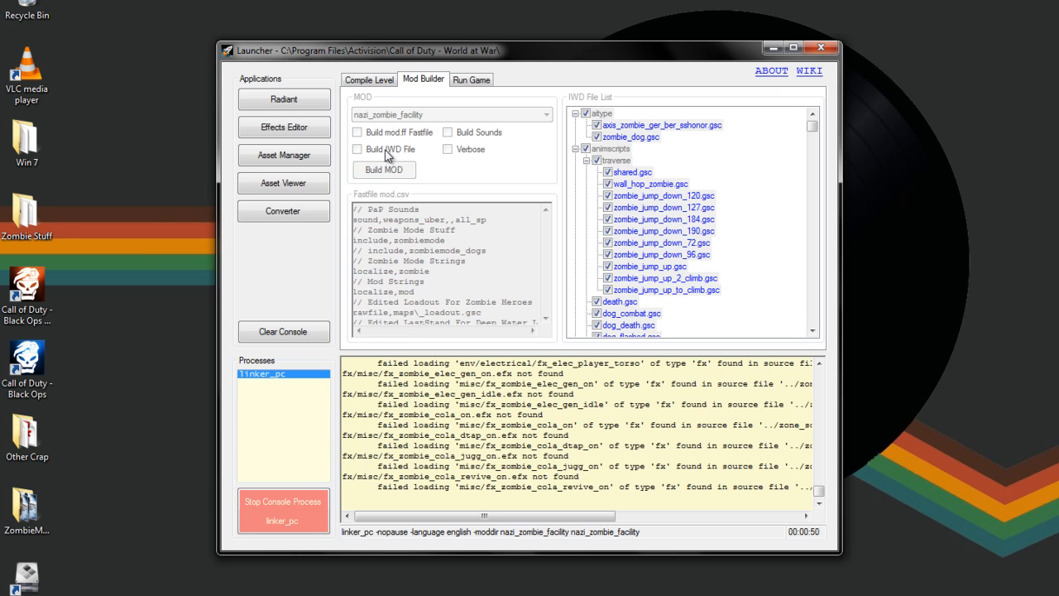
mouse_move(637, 221)
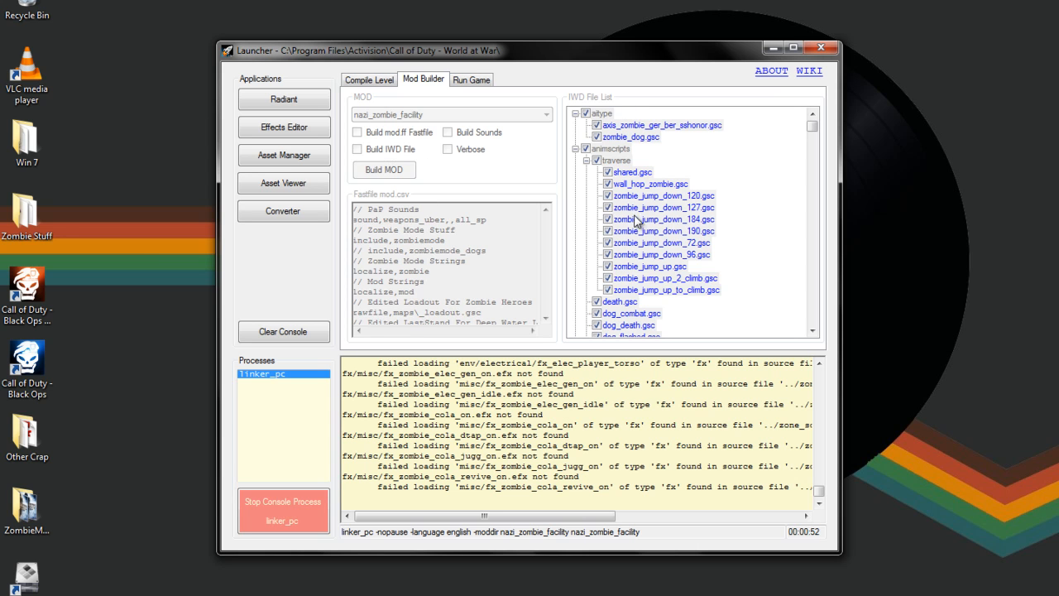
mouse_move(685, 298)
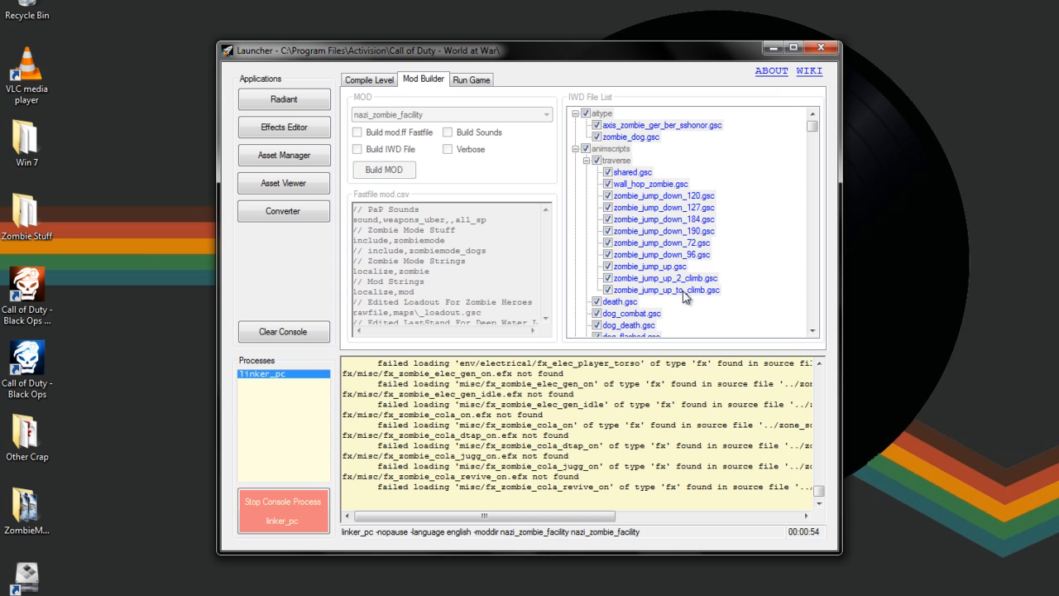
mouse_move(598, 238)
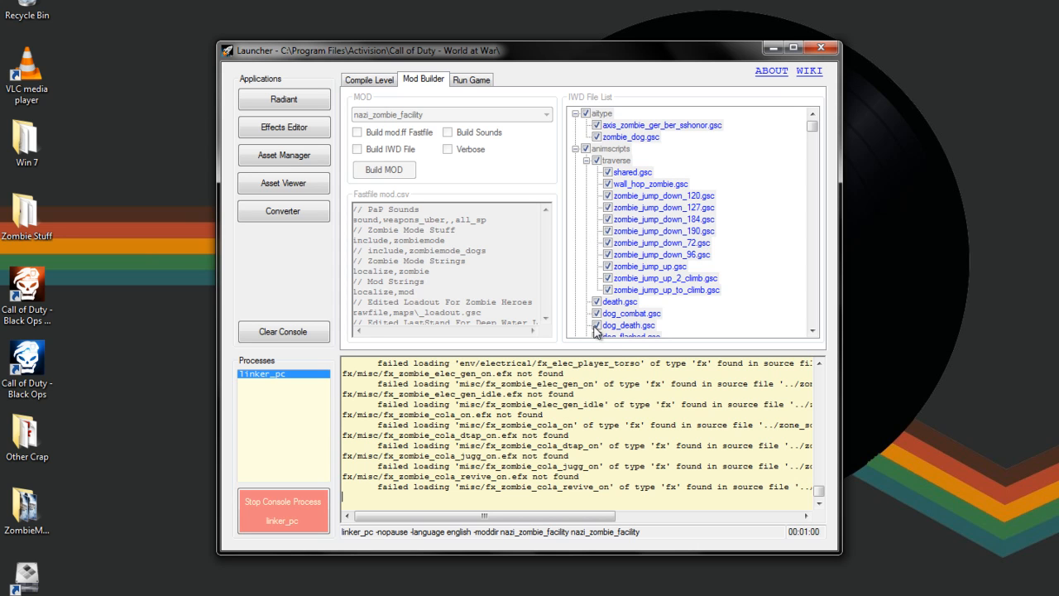
mouse_move(642, 337)
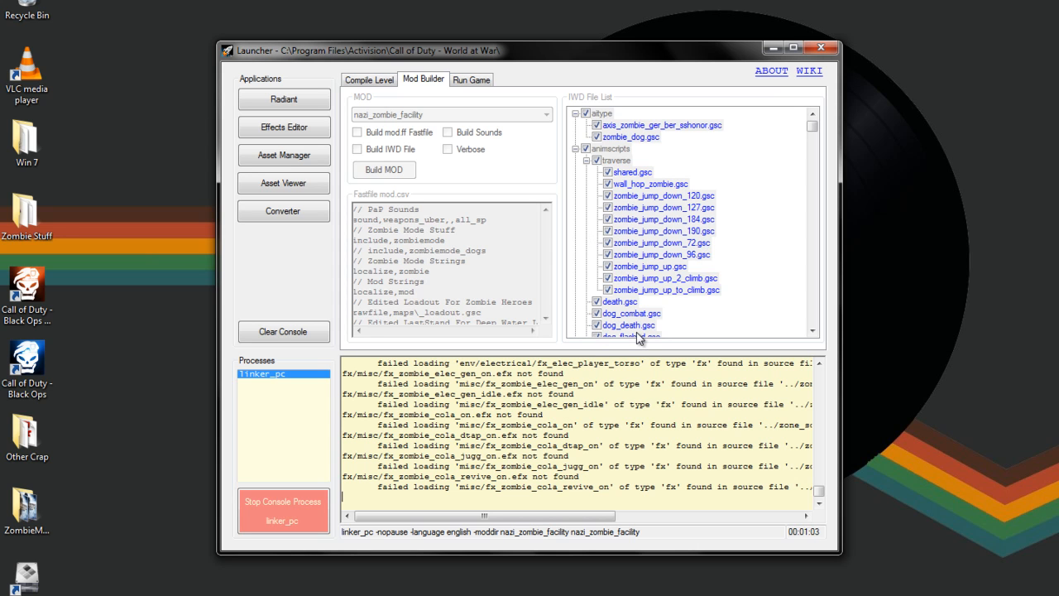
mouse_move(507, 235)
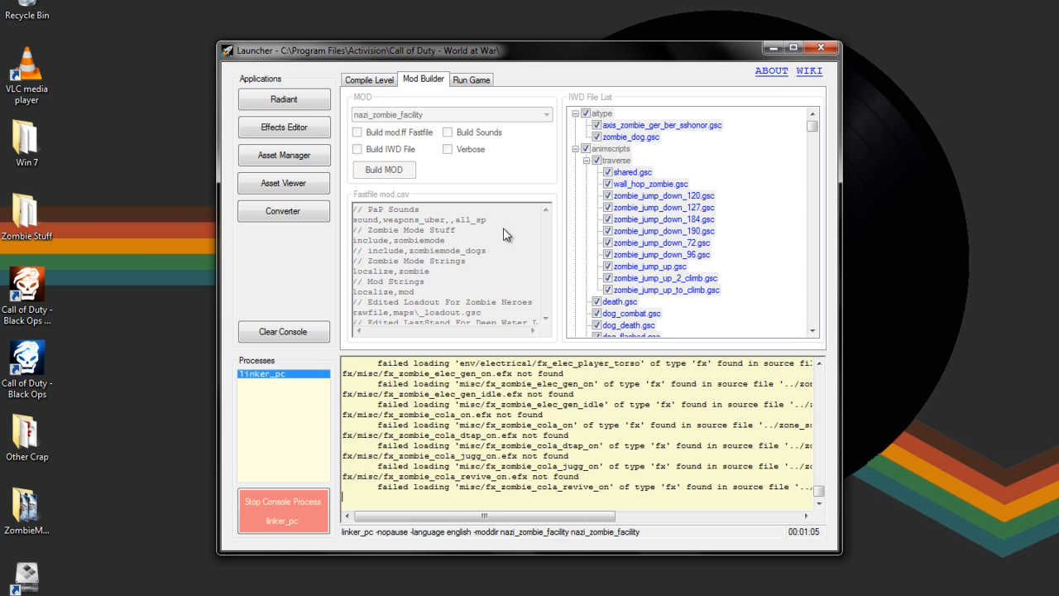
mouse_move(635, 219)
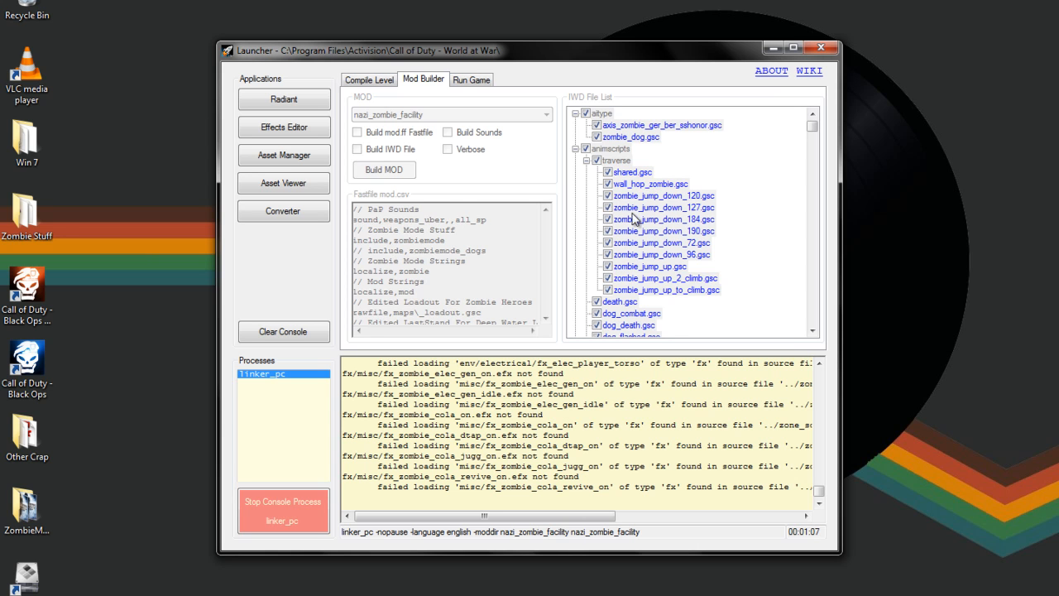
mouse_move(437, 248)
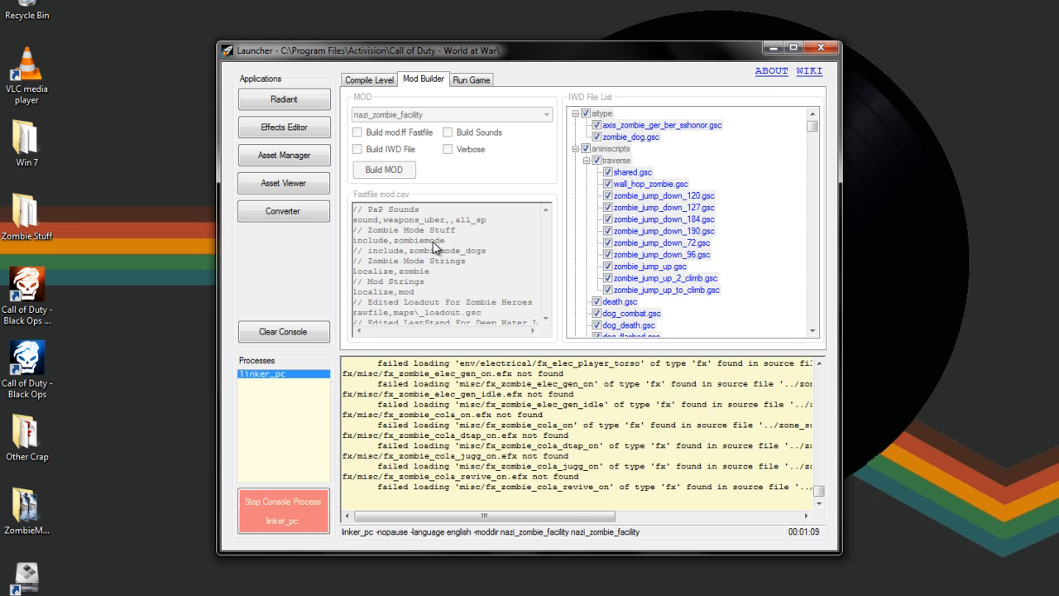
mouse_move(699, 225)
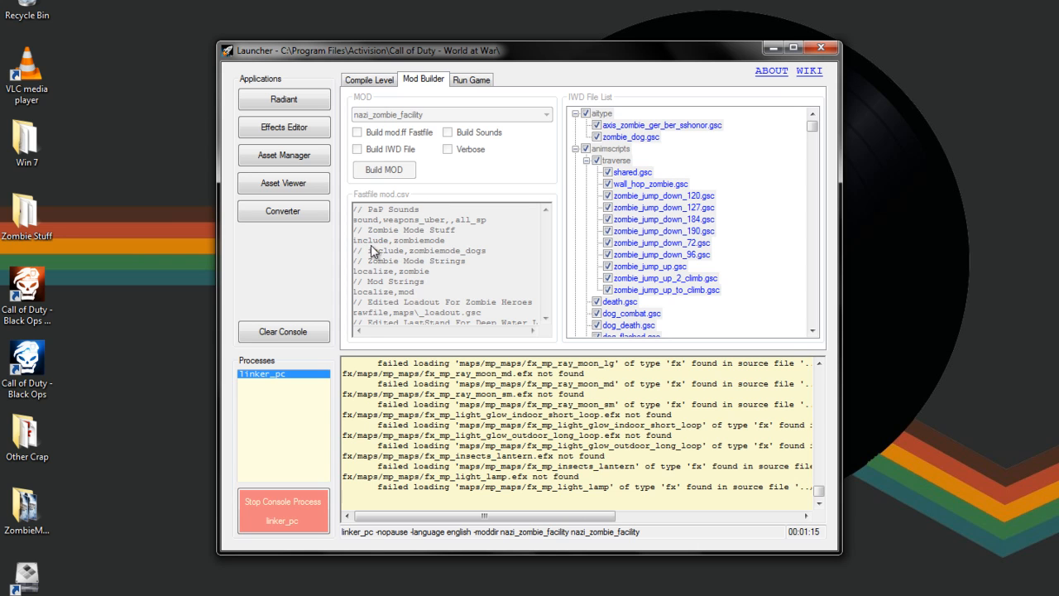
mouse_move(407, 251)
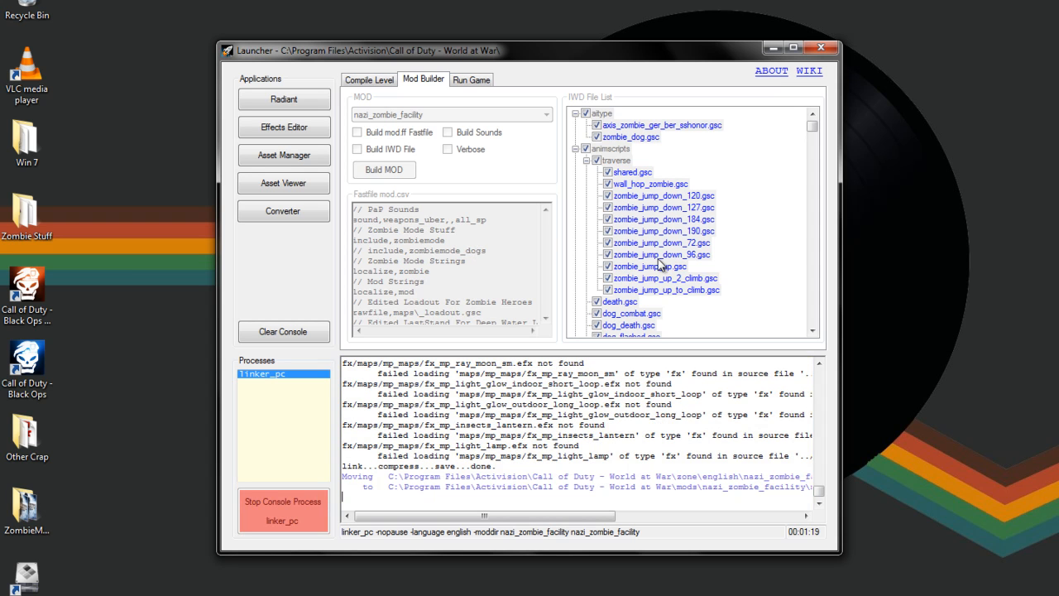
mouse_move(403, 252)
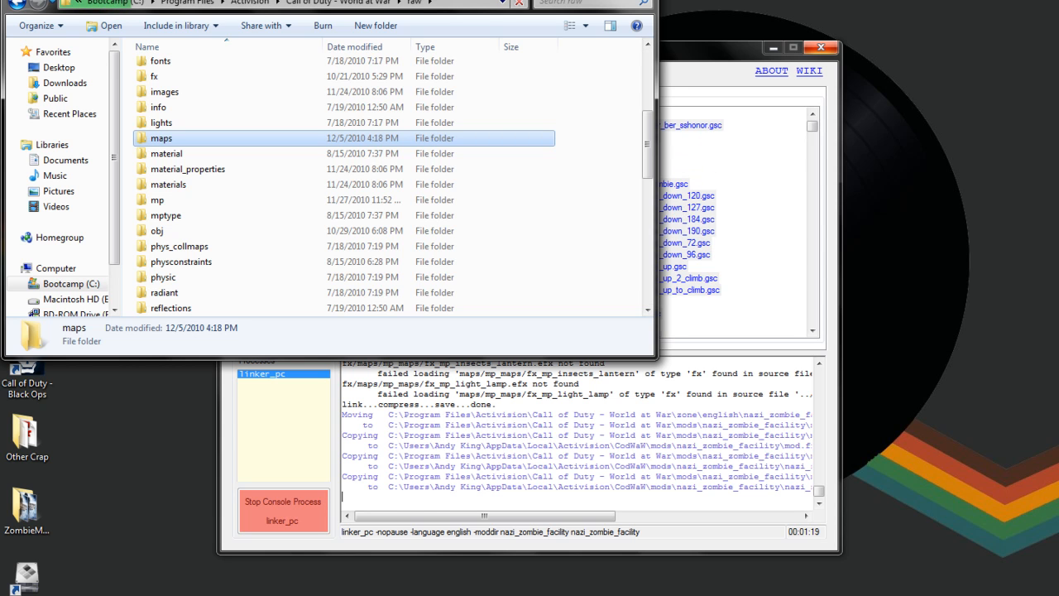
Browse into the World at War raw folder in Explorer
double_click(162, 139)
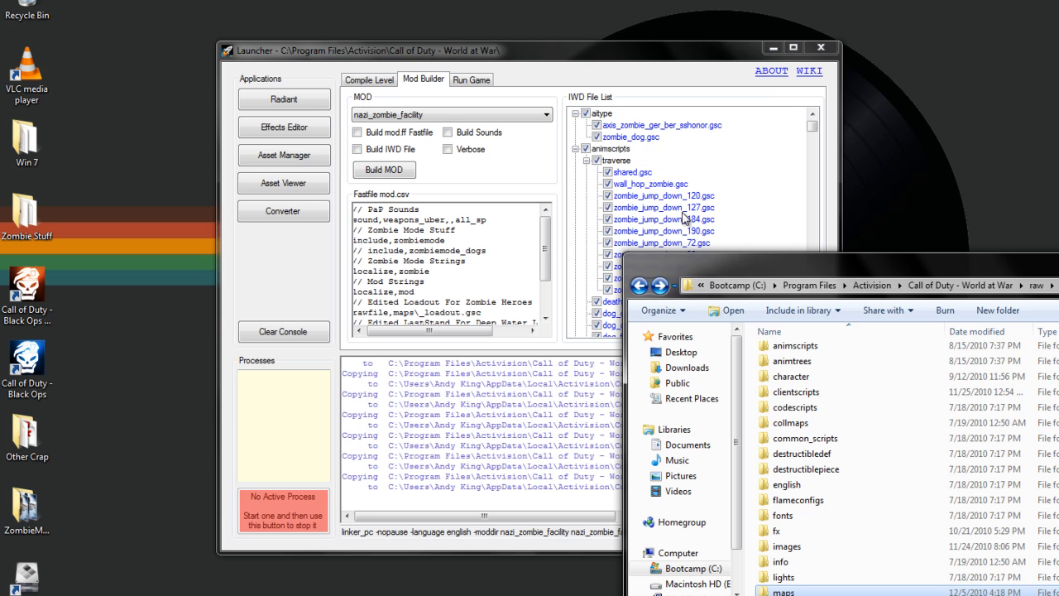
mouse_move(735, 250)
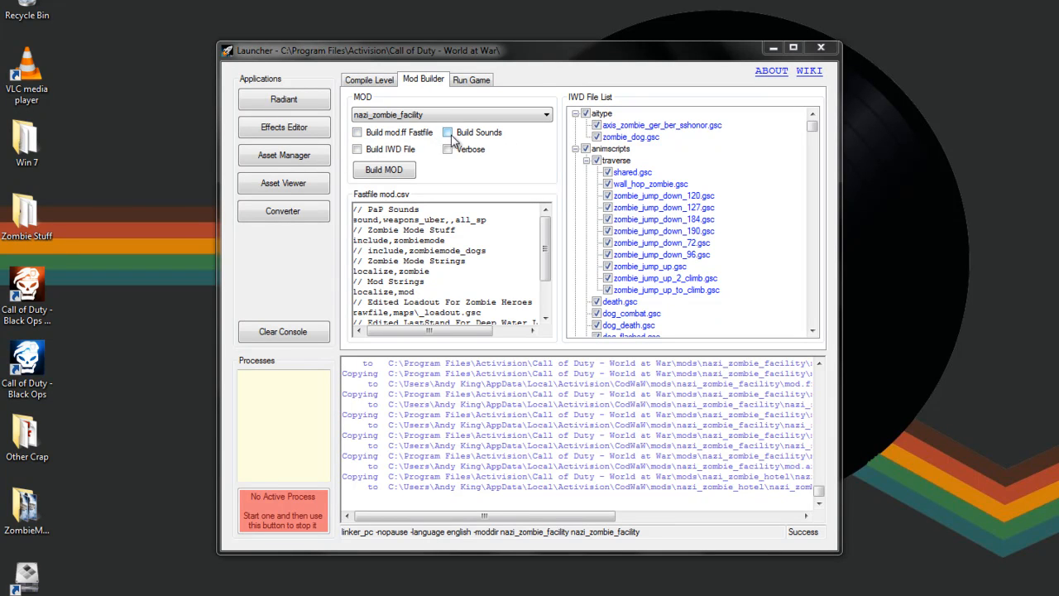
Bring the Launcher's Mod Builder page for nazi_zombie_facility back to the front
click(447, 132)
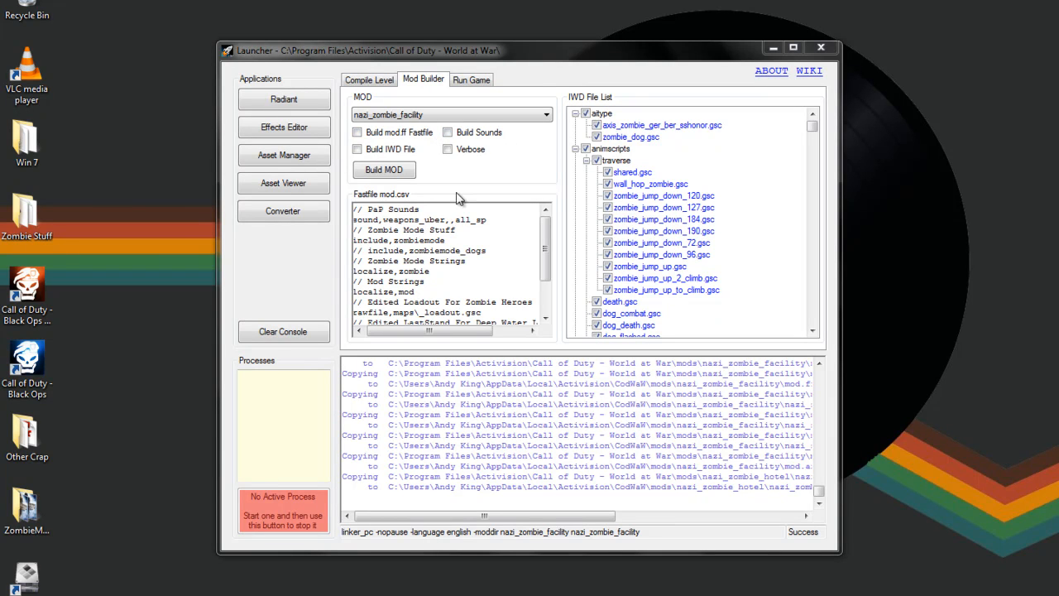